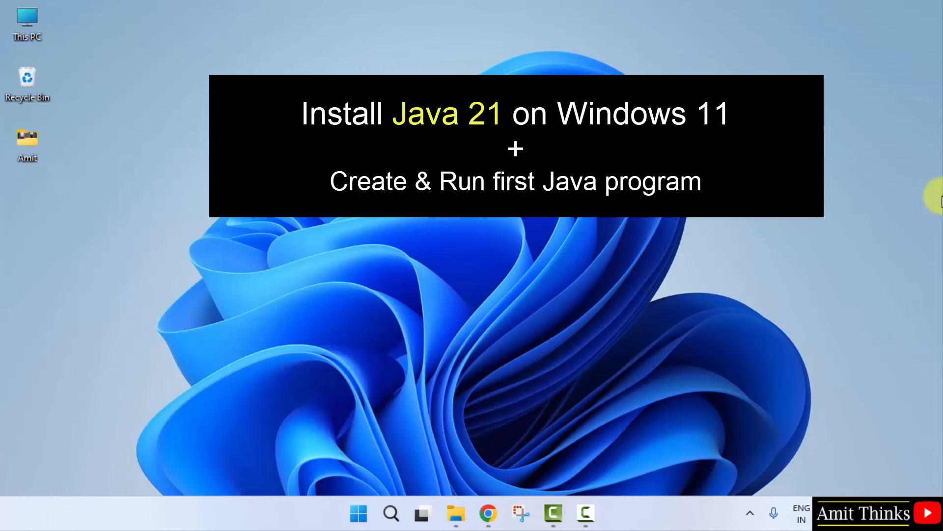
- Launch Google Chrome from the taskbar onto a blank new tab
{"action": "left_click", "coordinate": [488, 513]}
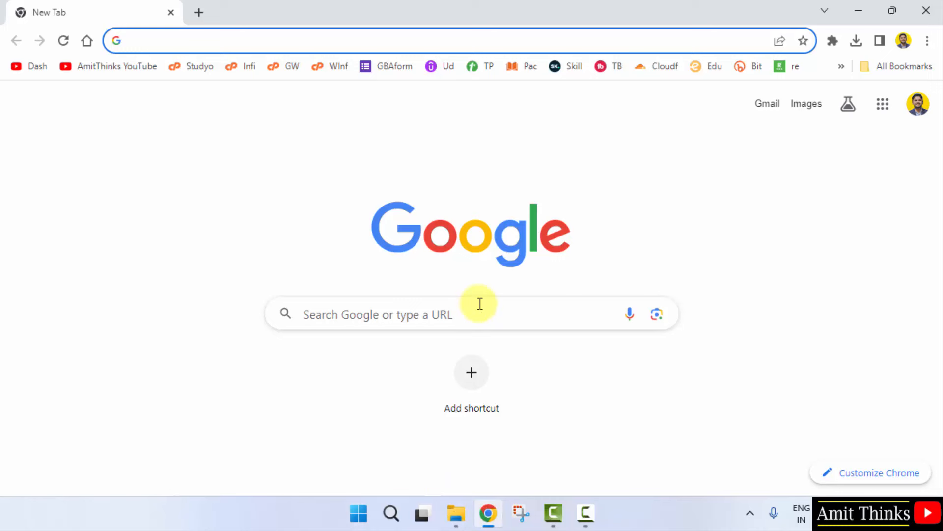
- Search Google for 'oracle java' and open the 'Java Software | Oracle India' result
{"action": "type", "text": "oracle java"}
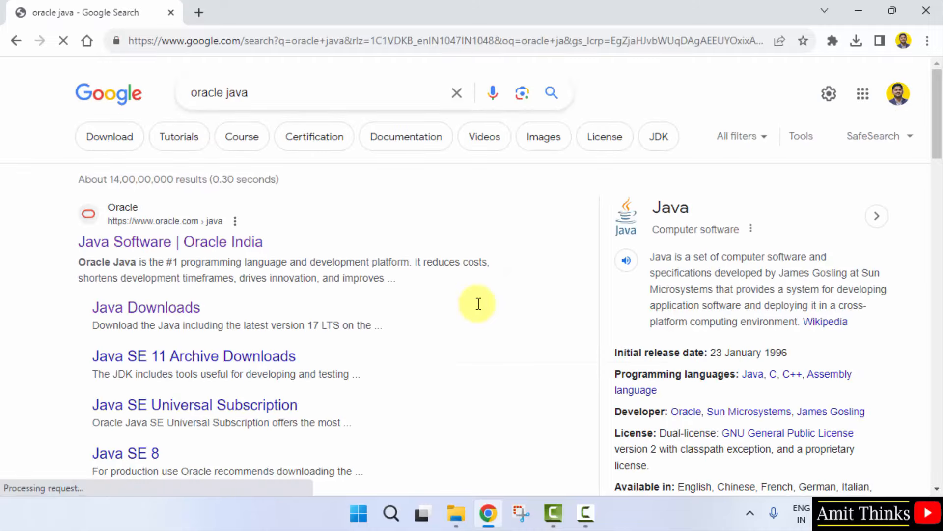
{"action": "mouse_move", "coordinate": [244, 286]}
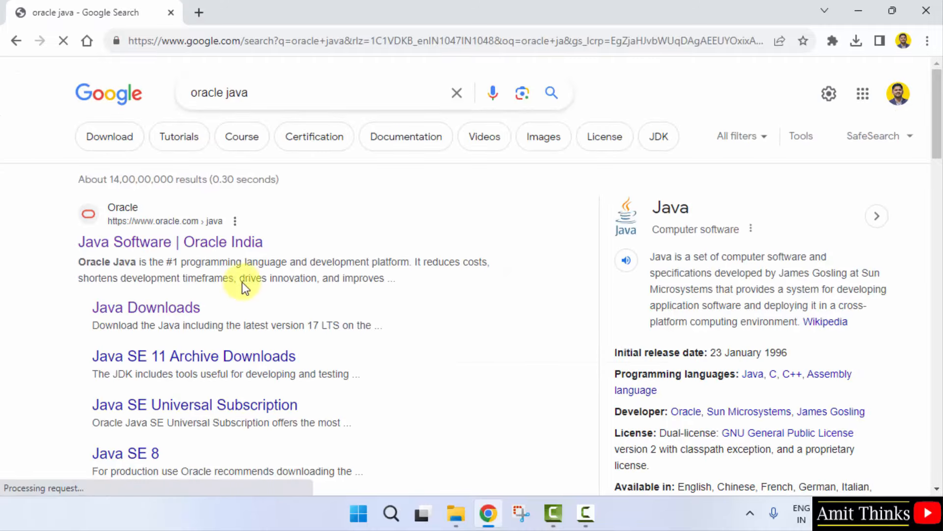
{"action": "left_click", "coordinate": [170, 242]}
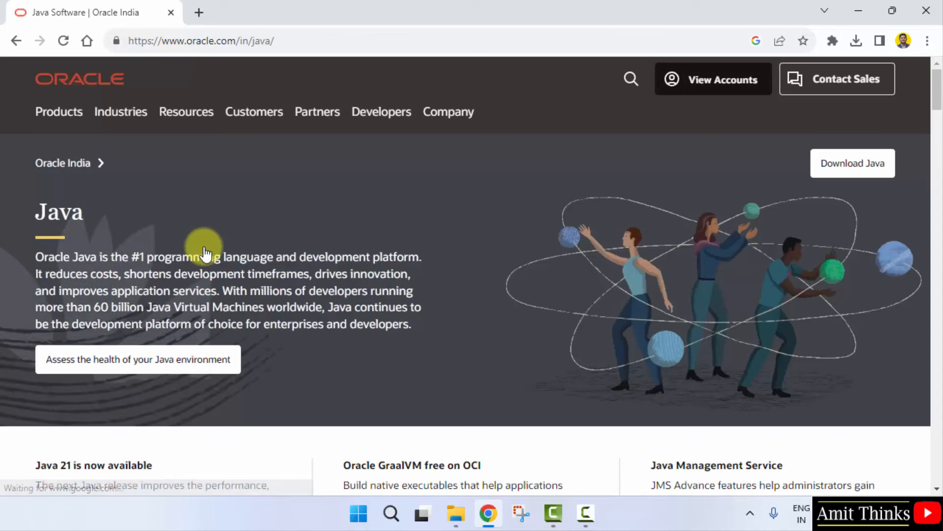
{"action": "left_click", "coordinate": [202, 41]}
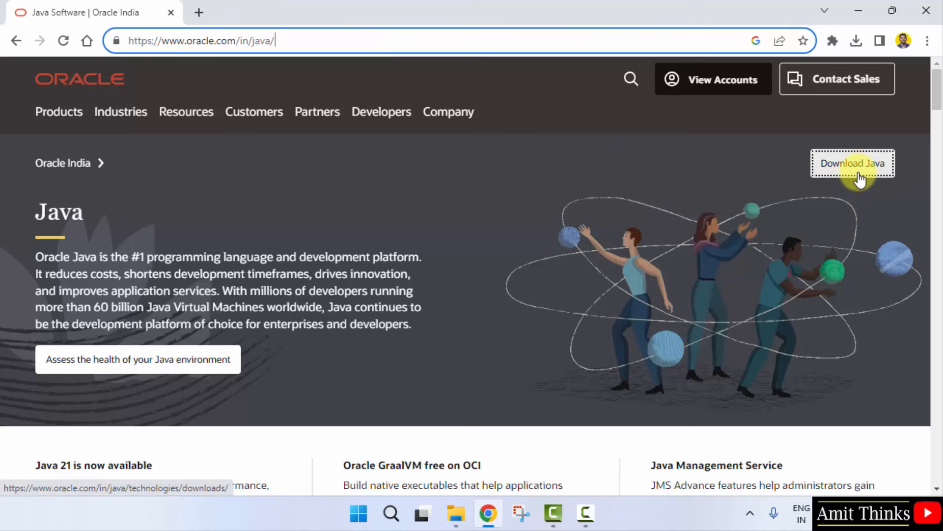
- Go to Java Downloads, reach JDK 21 and show its Windows x64 installer files
{"action": "left_click", "coordinate": [852, 163]}
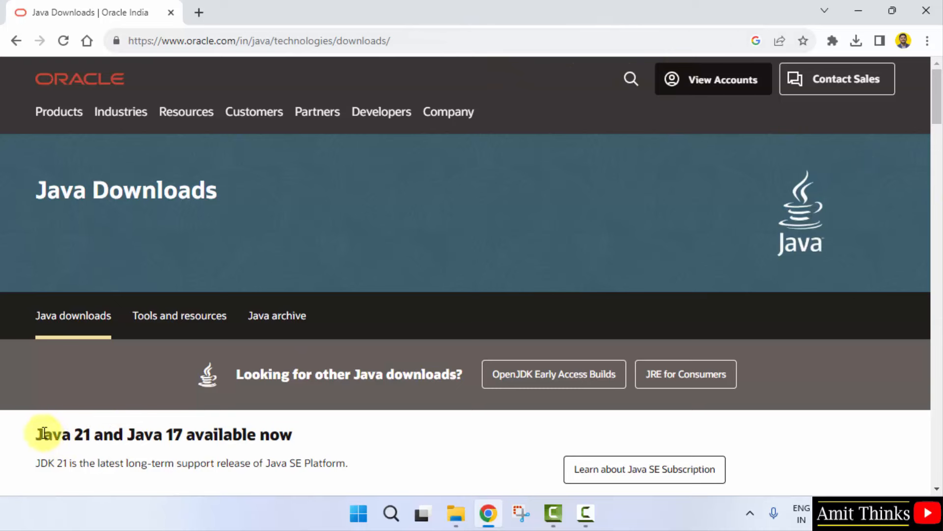
{"action": "double_click", "coordinate": [57, 434]}
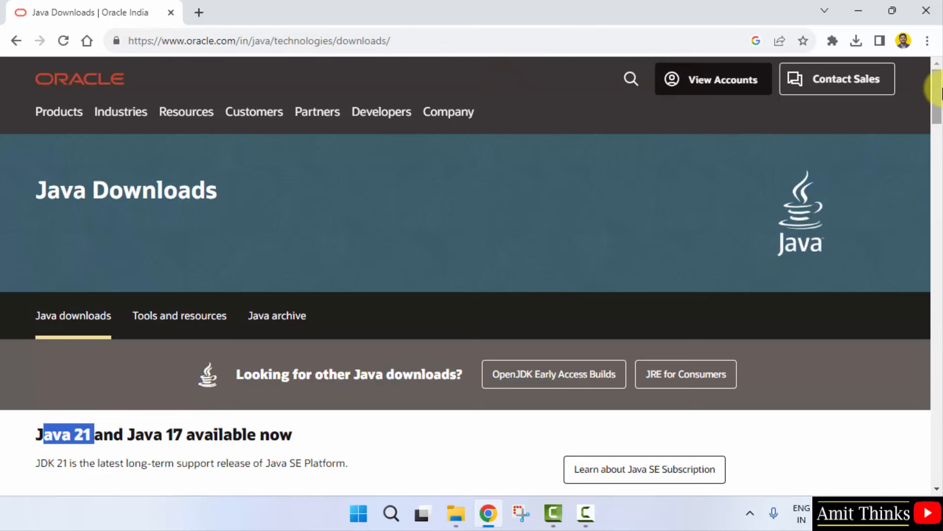
{"action": "scroll", "scroll_direction": "down", "scroll_amount": 3}
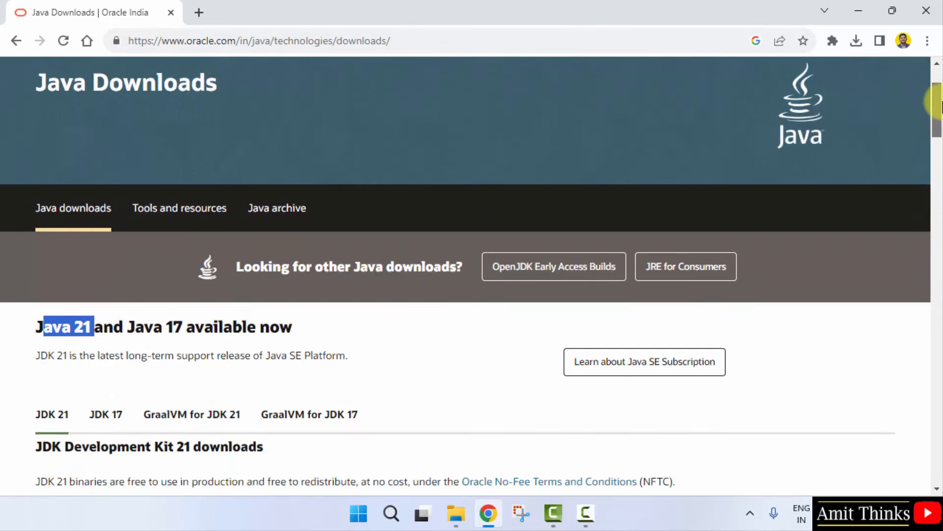
{"action": "scroll", "scroll_direction": "down", "scroll_amount": 3}
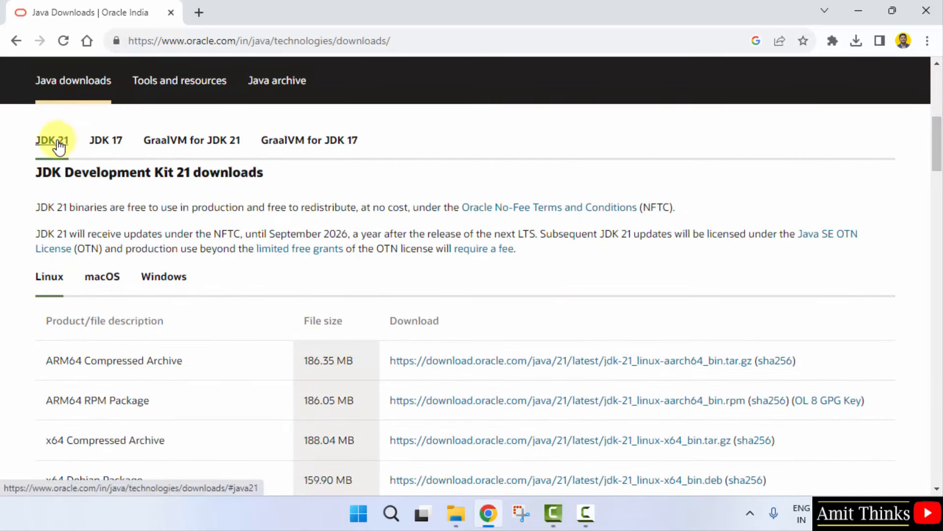
{"action": "left_click", "coordinate": [163, 277]}
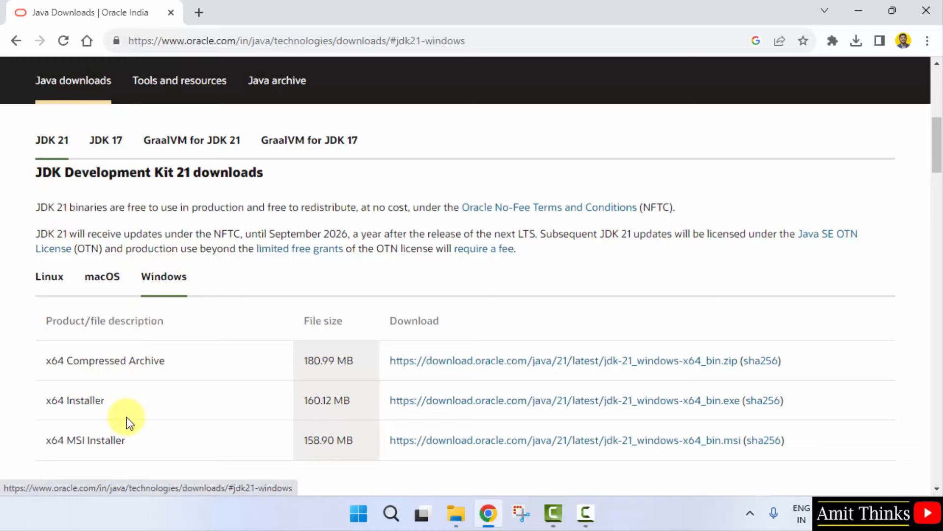
{"action": "mouse_move", "coordinate": [294, 417]}
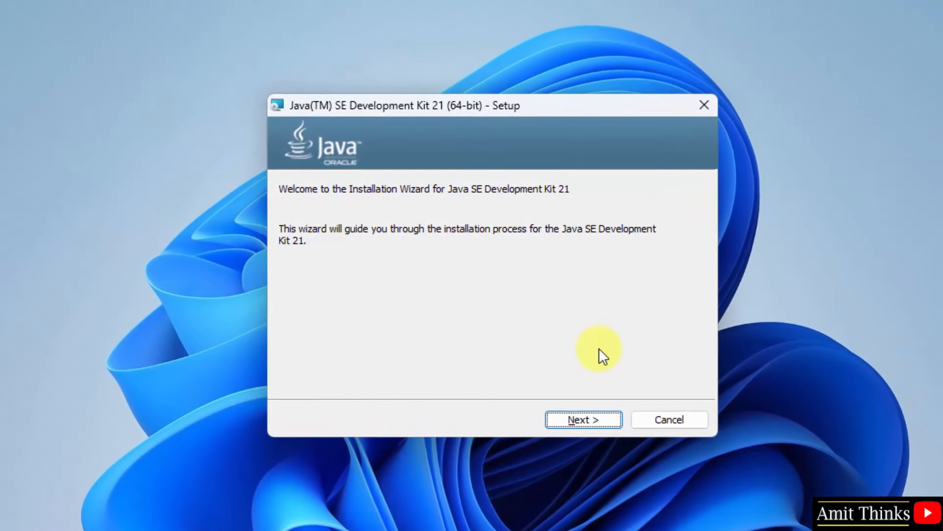
- Install JDK 21 to the default C:\Program Files\Java\jdk-21 folder and close the finished wizard
{"action": "left_click", "coordinate": [582, 420]}
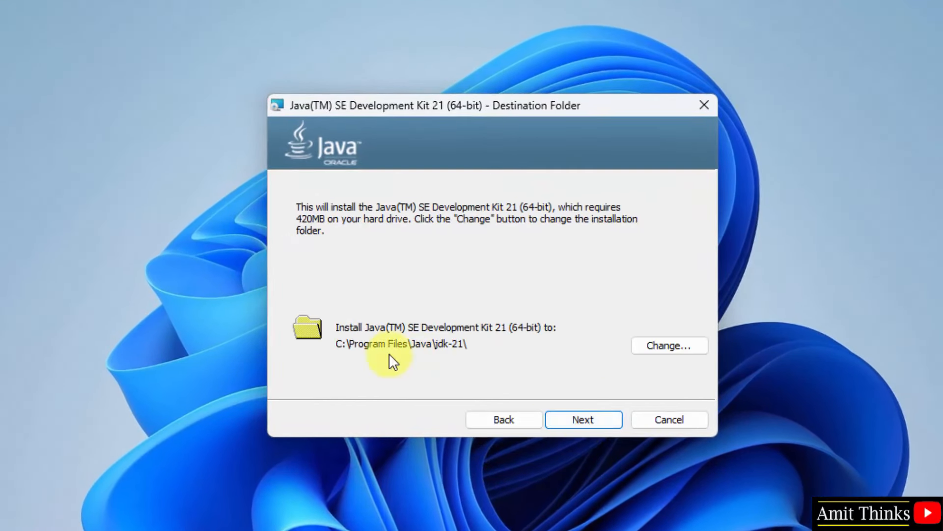
{"action": "mouse_move", "coordinate": [460, 351]}
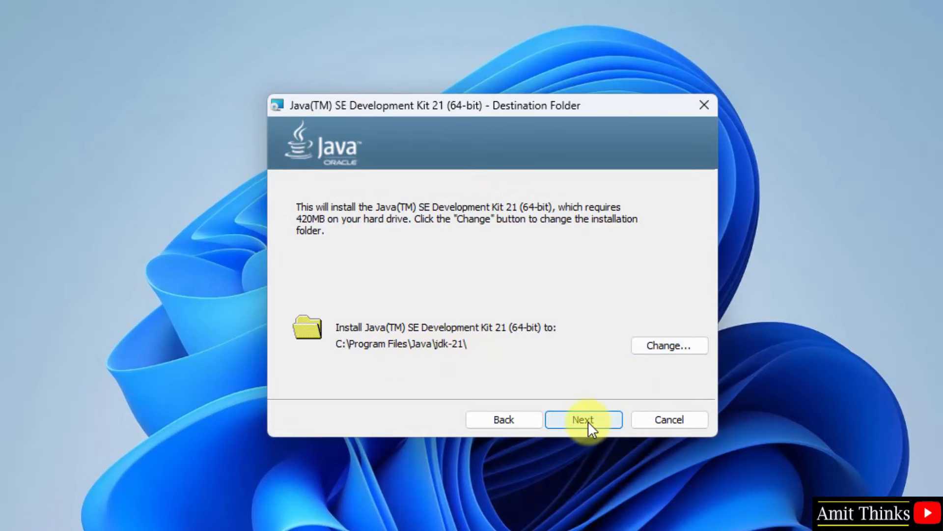
{"action": "left_click", "coordinate": [583, 420]}
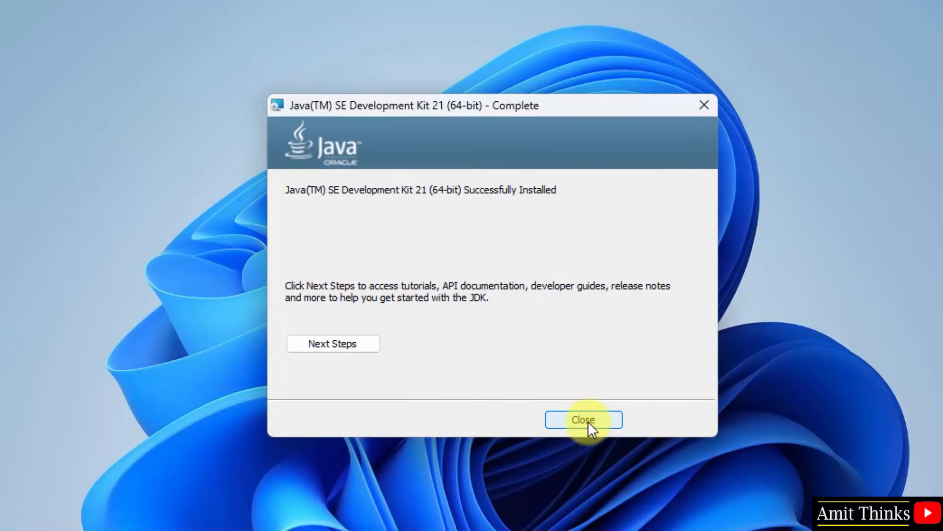
{"action": "left_click", "coordinate": [583, 419]}
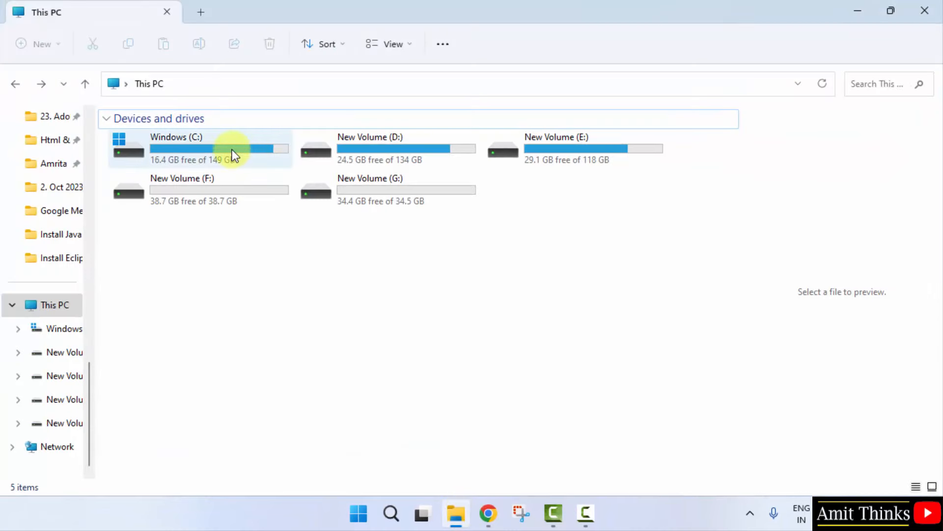
- Browse into C:\Program Files\Java\jdk-21\bin in File Explorer
{"action": "double_click", "coordinate": [176, 147]}
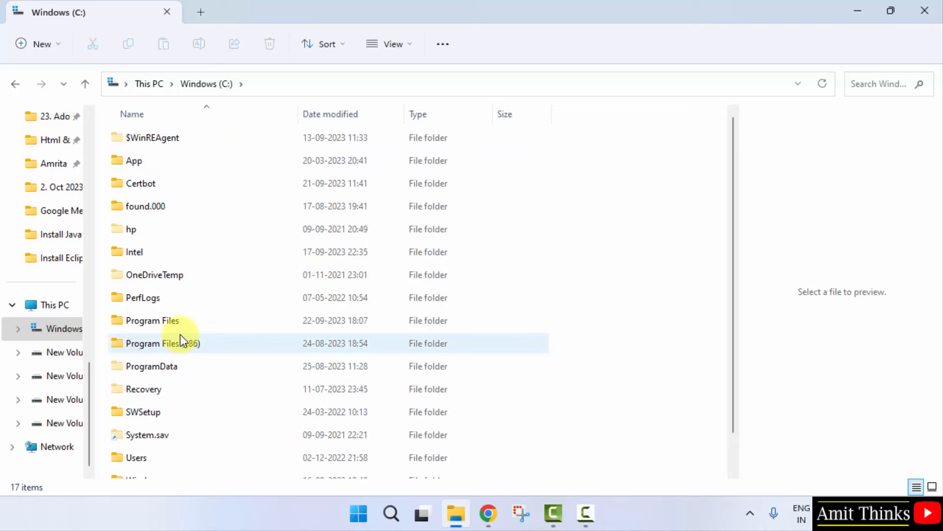
{"action": "double_click", "coordinate": [153, 320]}
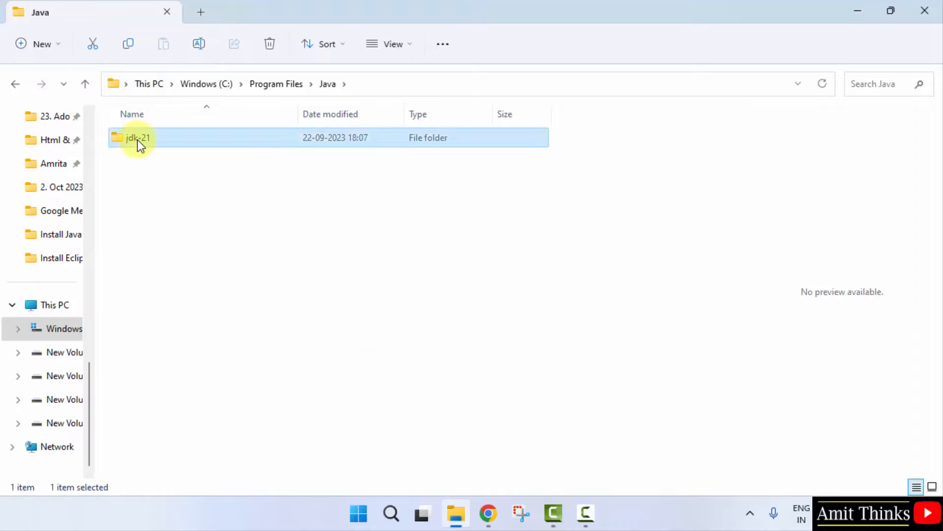
{"action": "double_click", "coordinate": [138, 137]}
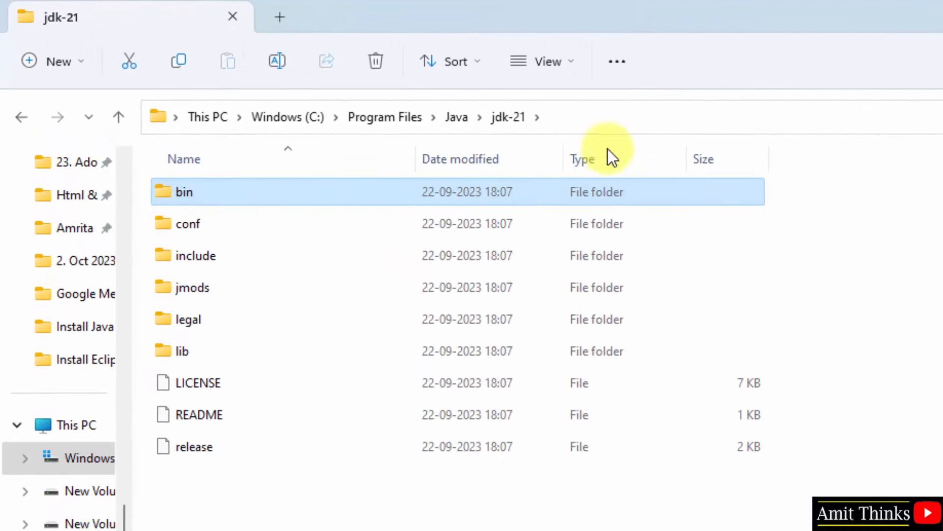
{"action": "double_click", "coordinate": [183, 192]}
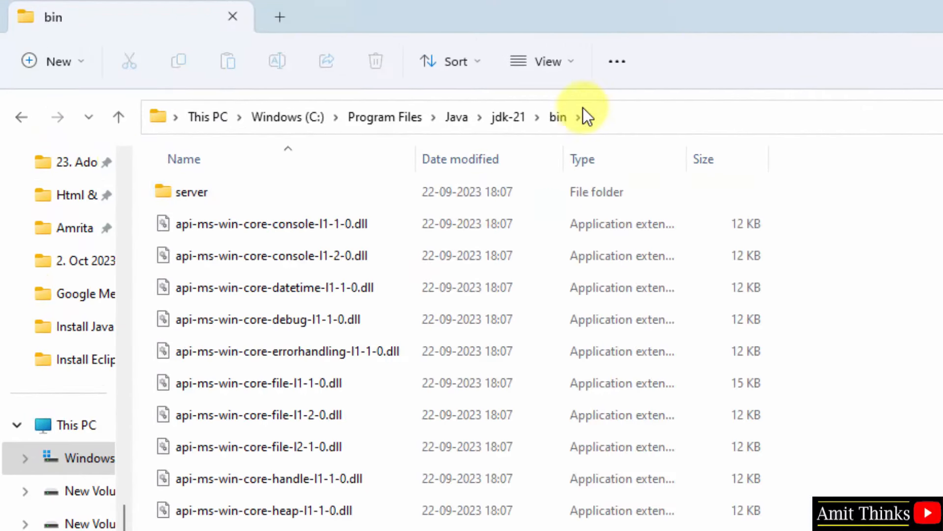
- Copy the bin folder's full path from the address bar and minimize File Explorer
{"action": "left_click", "coordinate": [584, 117]}
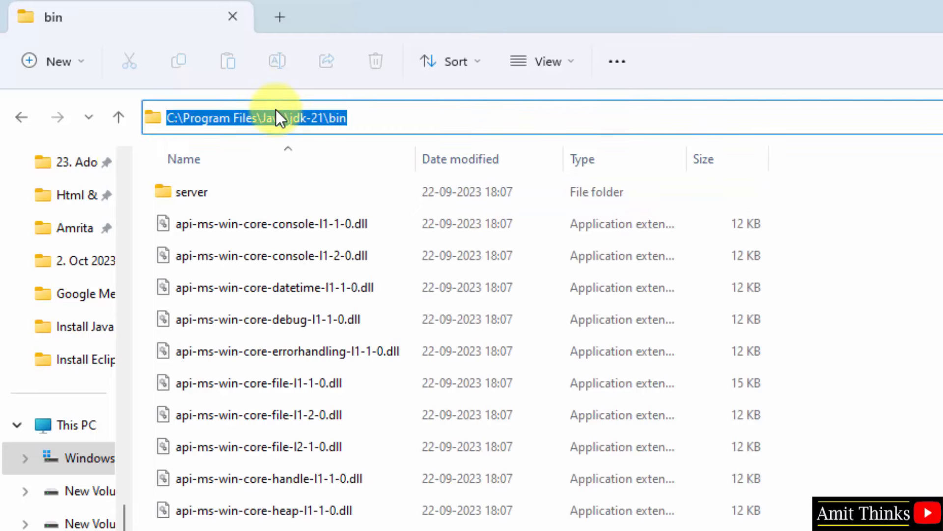
{"action": "right_click", "coordinate": [277, 117]}
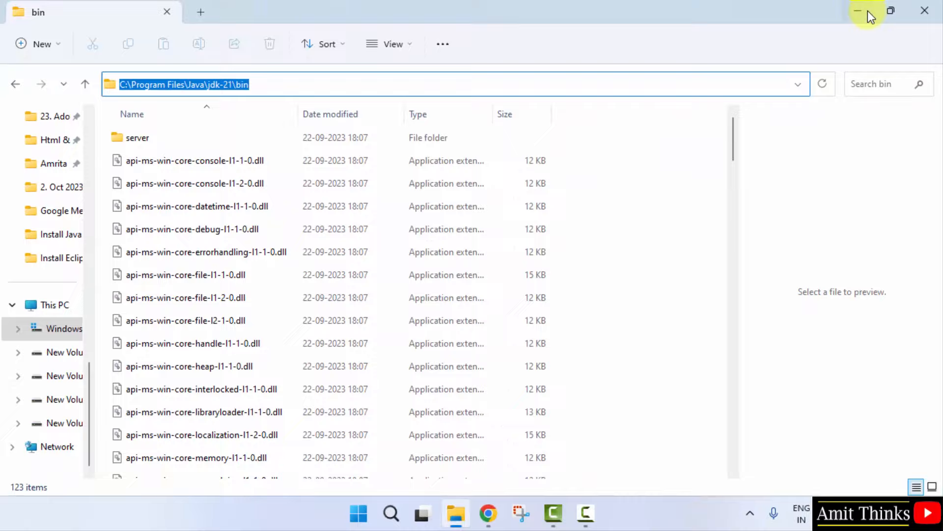
{"action": "left_click", "coordinate": [859, 11]}
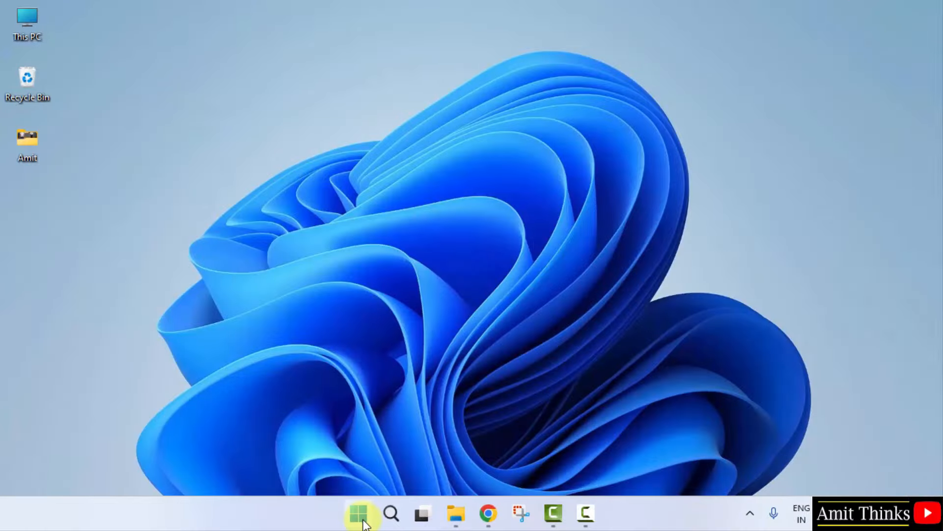
- Find 'Edit the system environment variables' via Start search and reach the Environment Variables dialog
{"action": "left_click", "coordinate": [361, 513]}
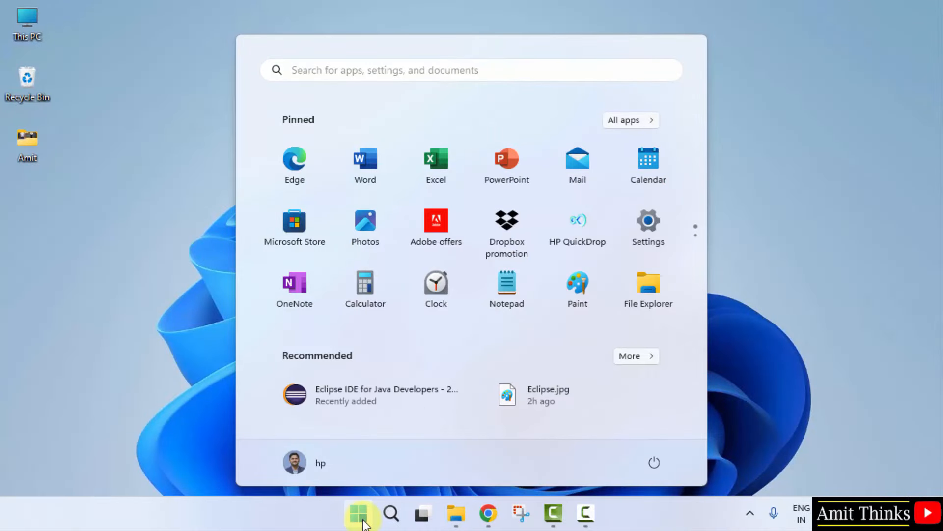
{"action": "type", "text": "environment variab"}
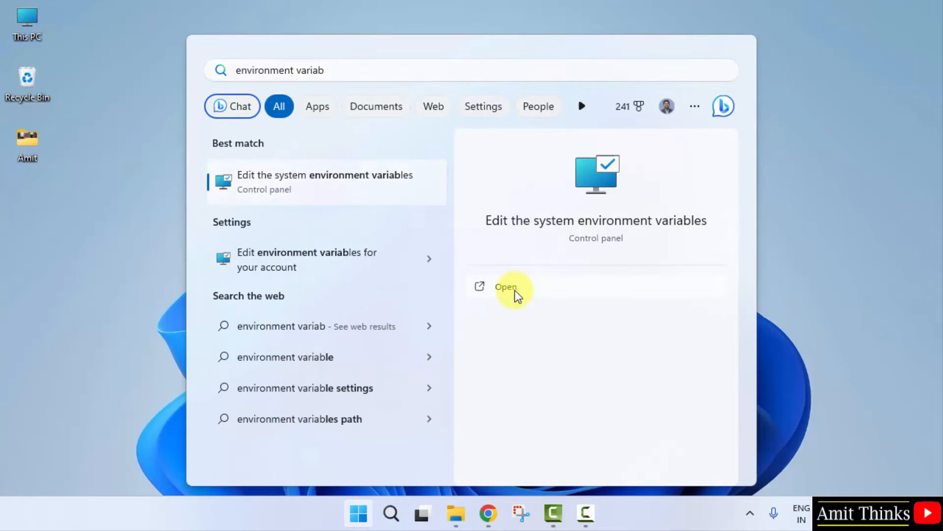
{"action": "left_click", "coordinate": [506, 286]}
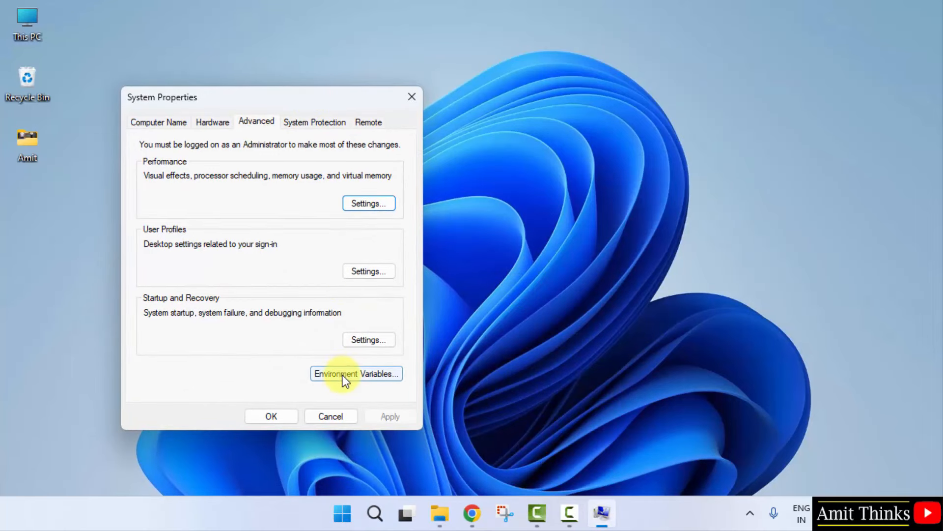
{"action": "left_click", "coordinate": [356, 374]}
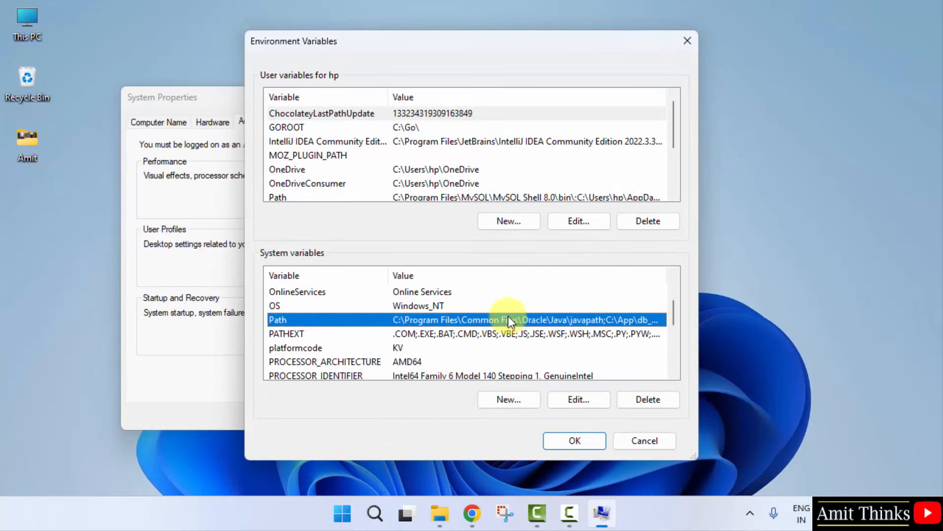
- Add C:\Program Files\Java\jdk-21\bin as a new system Path entry and save it with OK
{"action": "left_click", "coordinate": [578, 399]}
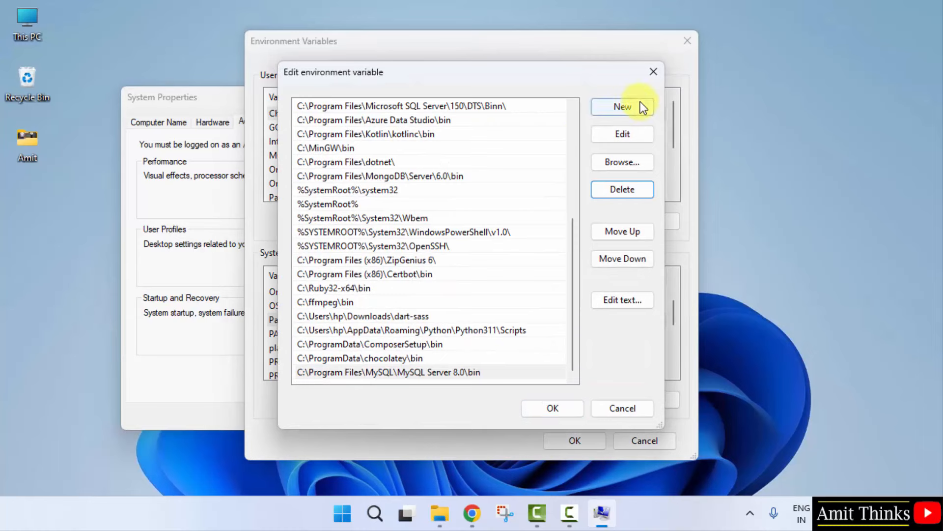
{"action": "left_click", "coordinate": [622, 106]}
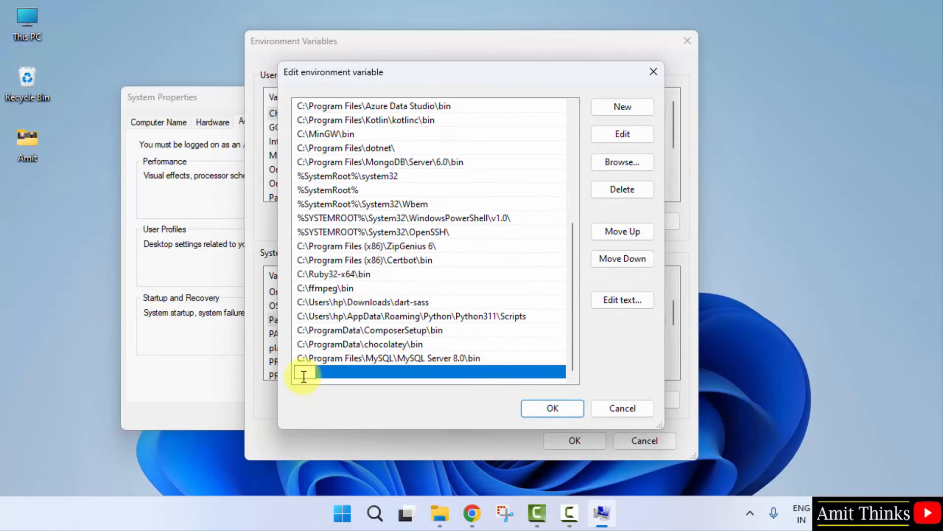
{"action": "type", "text": "C:\\Program Files\\Java\\jdk-21\\bin"}
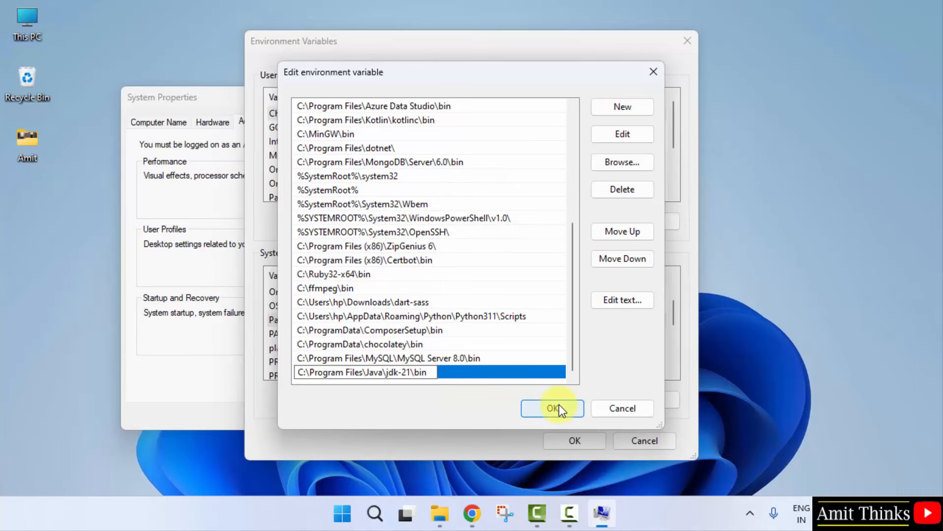
{"action": "left_click", "coordinate": [551, 408]}
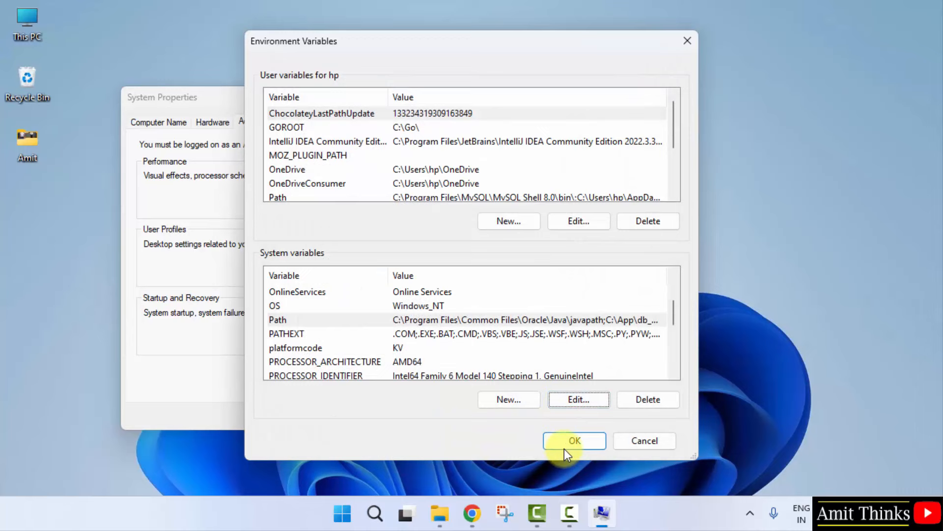
{"action": "left_click", "coordinate": [573, 440]}
{"action": "type", "text": "c"}
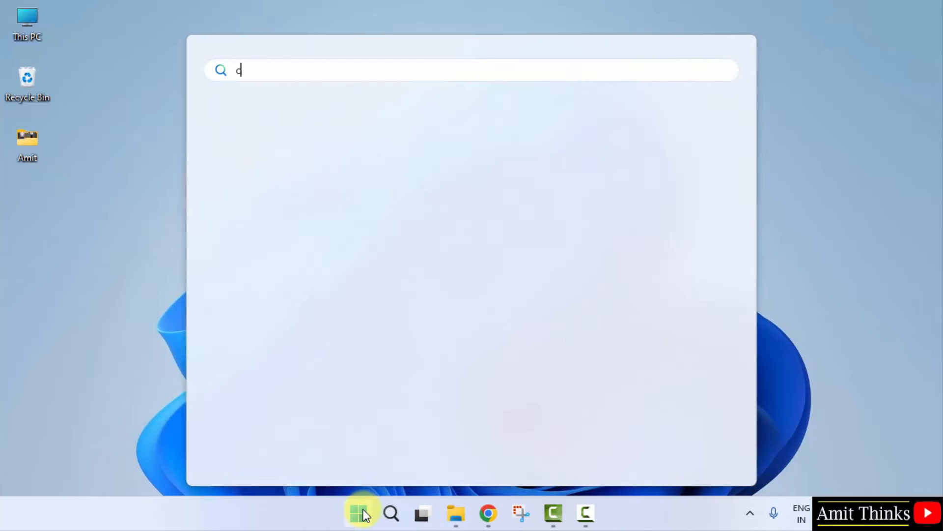
- Run java --version in Command Prompt to confirm Java 21, then close the prompt
{"action": "type", "text": "md"}
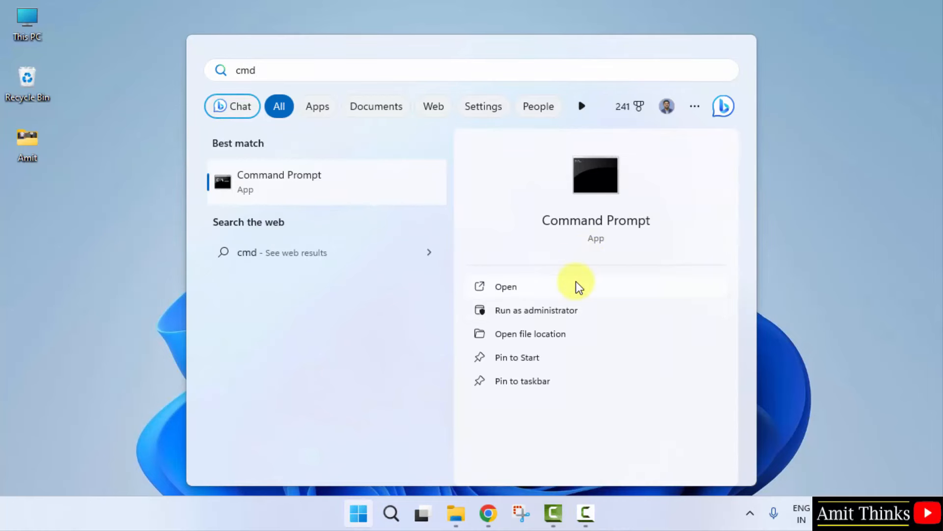
{"action": "mouse_move", "coordinate": [612, 292]}
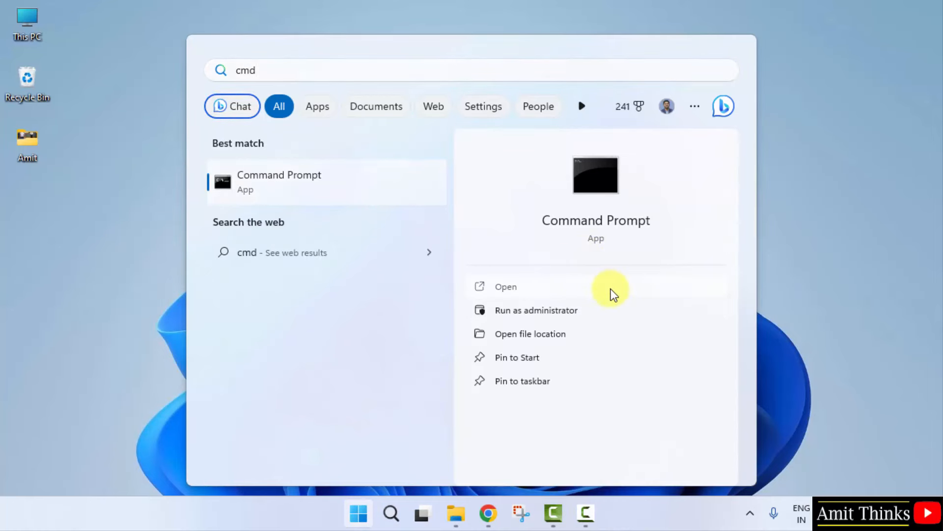
{"action": "left_click", "coordinate": [505, 286]}
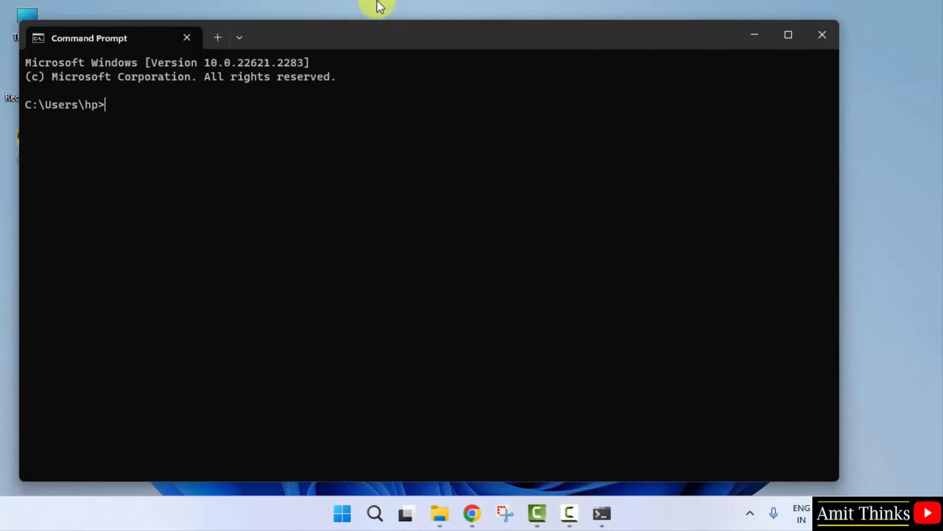
{"action": "left_click_drag", "start_coordinate": [378, 6], "coordinate": [455, 71]}
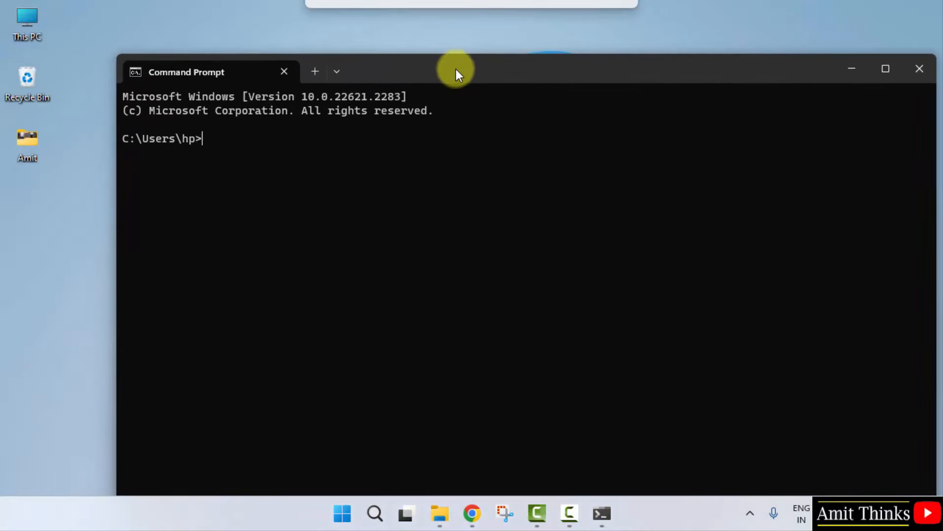
{"action": "type", "text": "java --version"}
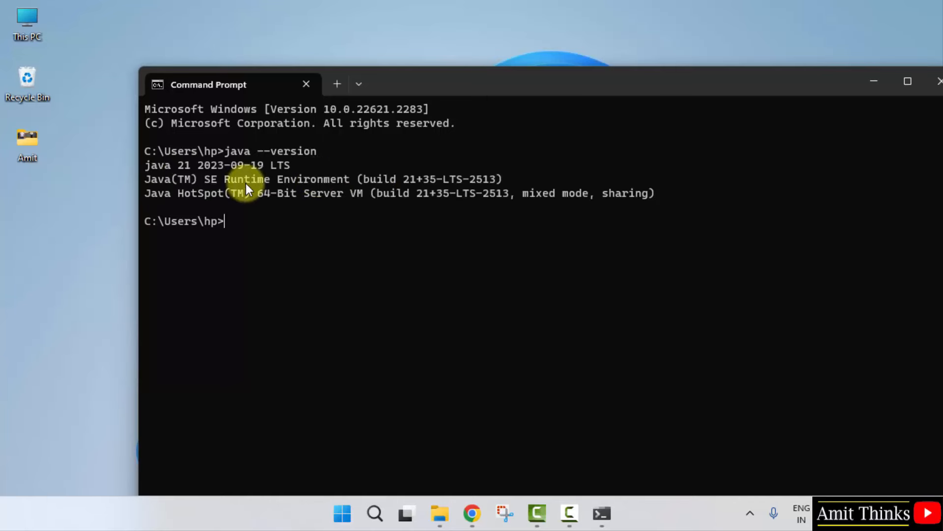
{"action": "mouse_move", "coordinate": [932, 82]}
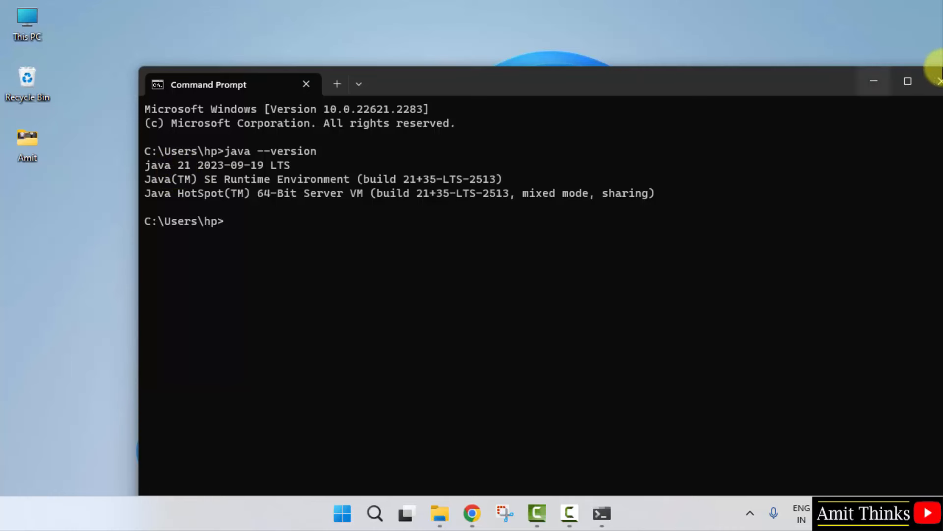
{"action": "mouse_move", "coordinate": [932, 95]}
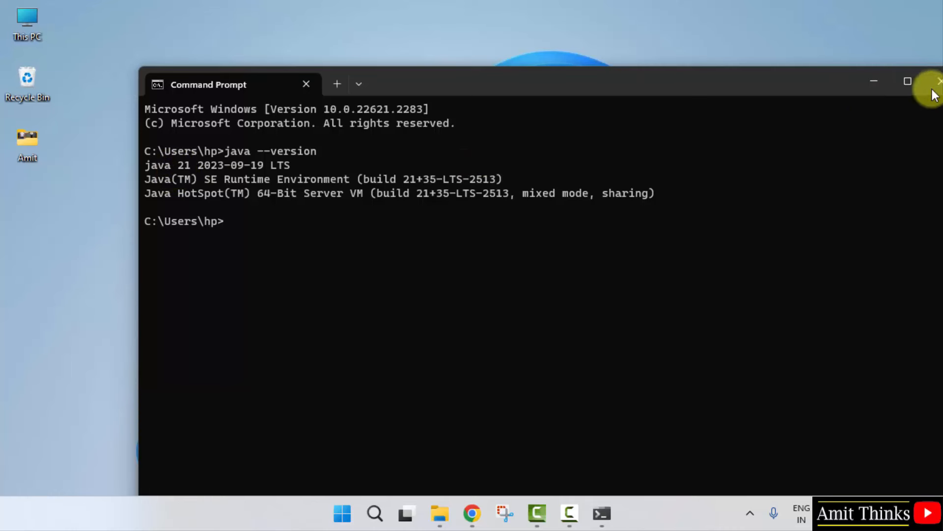
{"action": "mouse_move", "coordinate": [936, 90]}
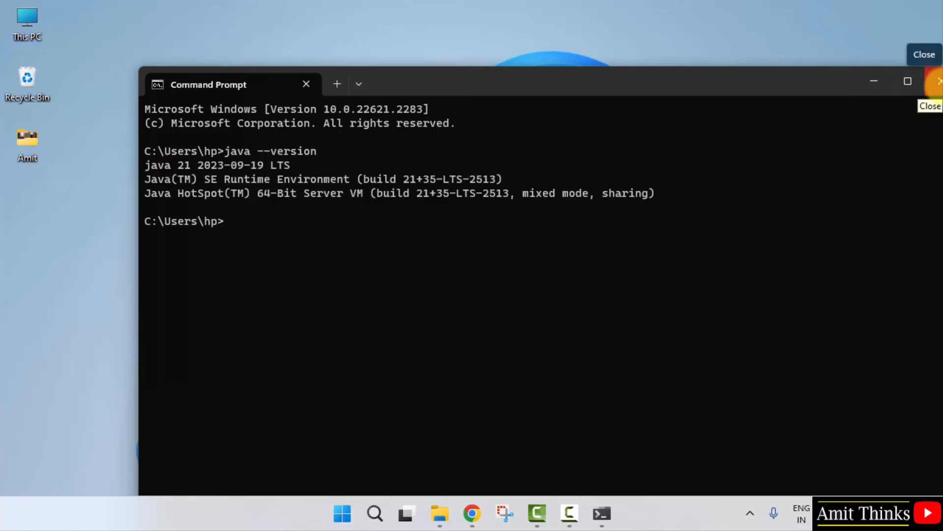
{"action": "left_click", "coordinate": [929, 105]}
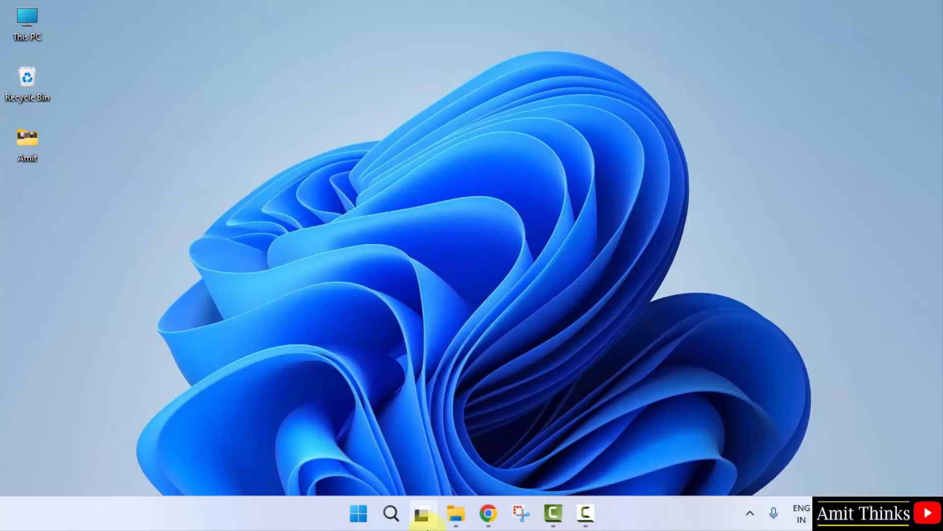
- Open File Explorer and enter the New Volume (D:) drive
{"action": "left_click", "coordinate": [455, 513]}
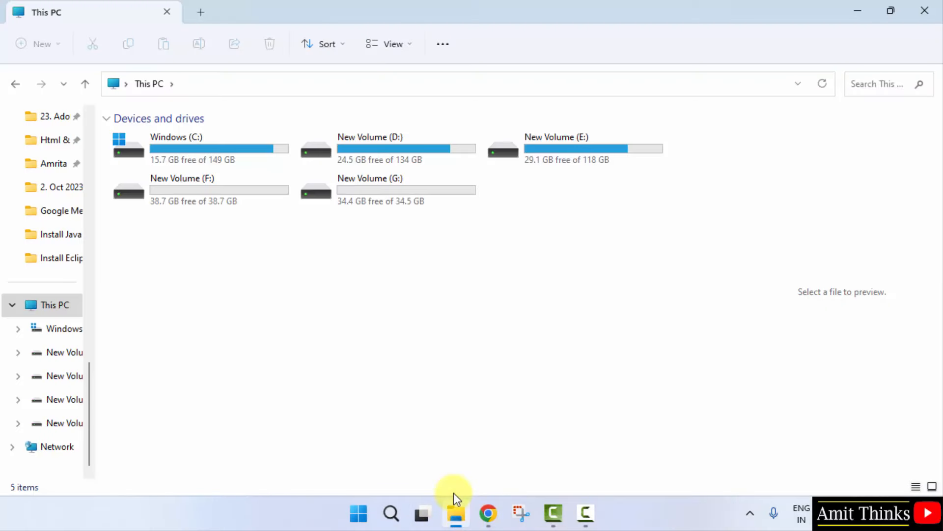
{"action": "mouse_move", "coordinate": [443, 259]}
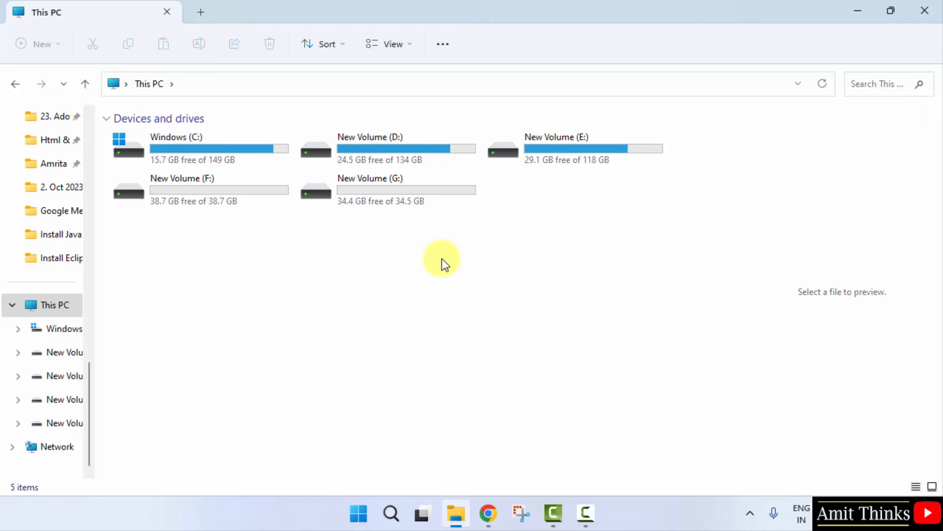
{"action": "left_click", "coordinate": [388, 149]}
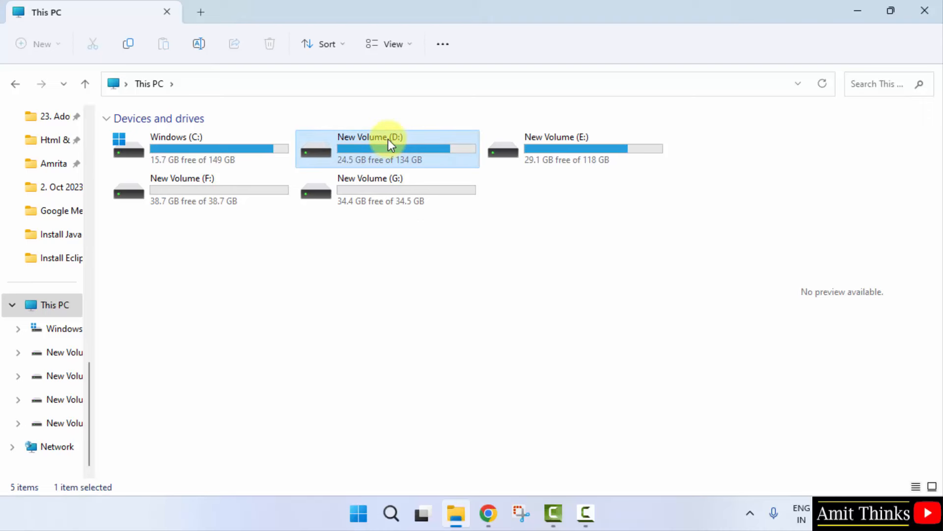
{"action": "double_click", "coordinate": [388, 148]}
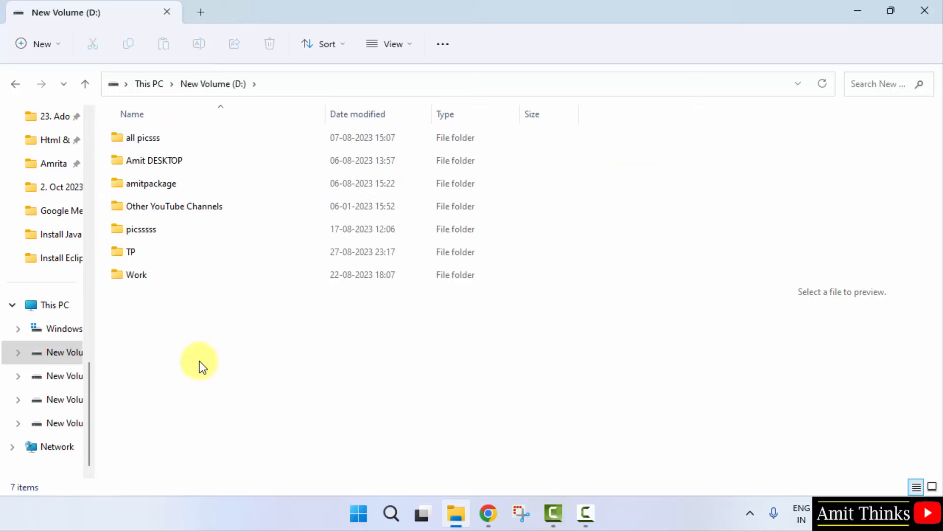
- Create a new folder on the D: drive via the New > Folder context menu
{"action": "right_click", "coordinate": [201, 362]}
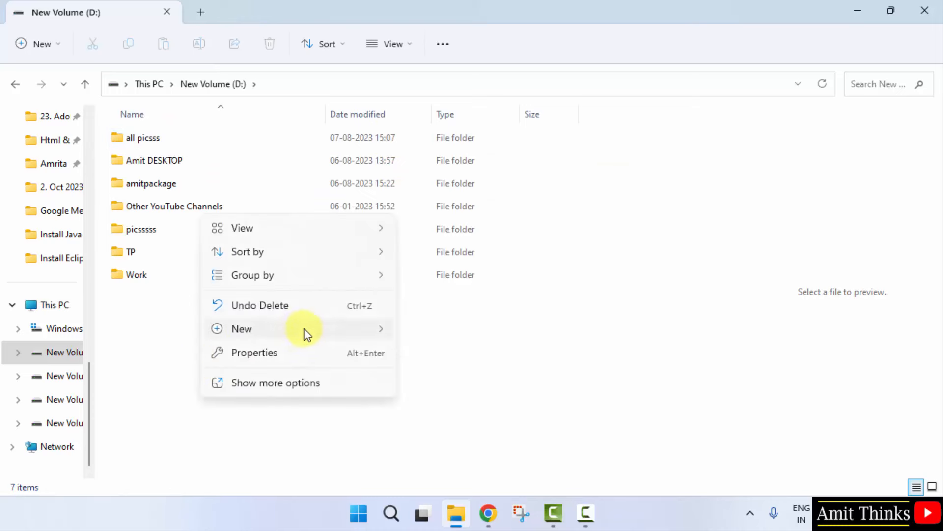
{"action": "left_click", "coordinate": [242, 328]}
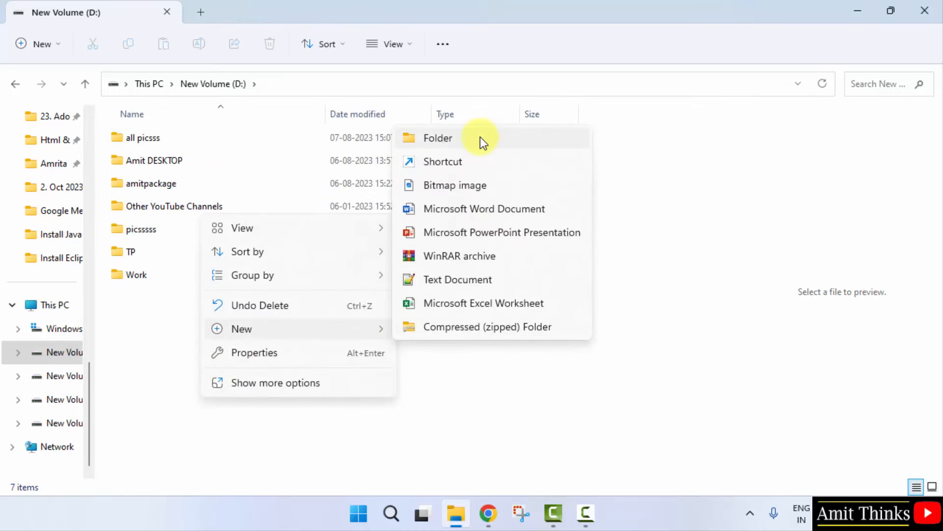
{"action": "left_click", "coordinate": [438, 138]}
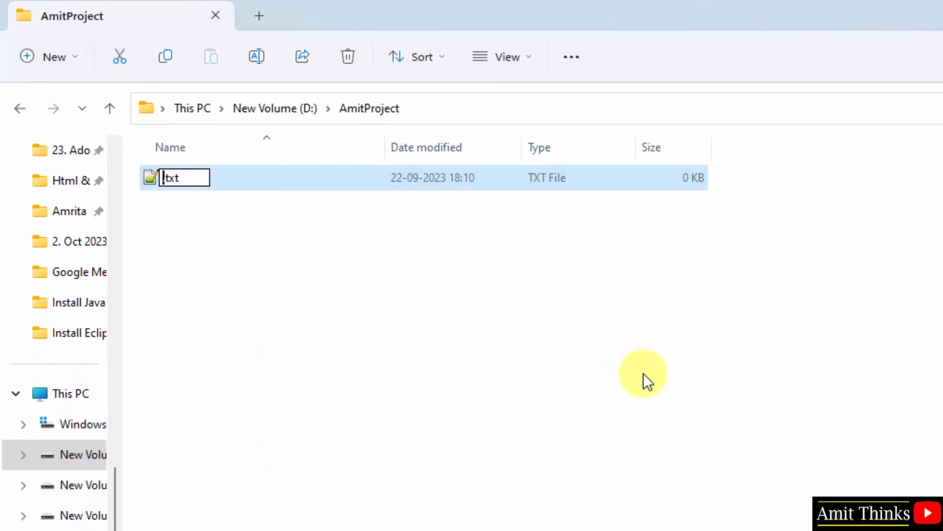
- Rename the text file to Studyopedia.java and accept the extension-change warning
{"action": "type", "text": "Su"}
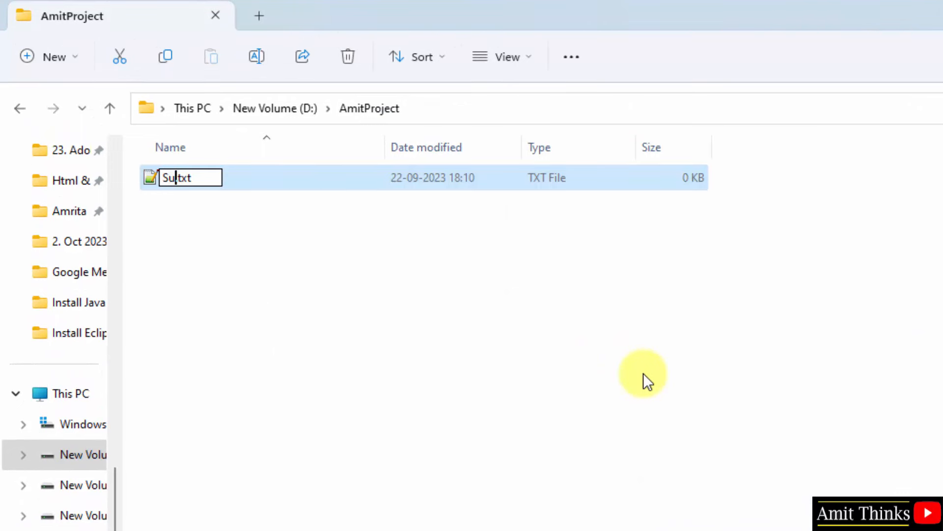
{"action": "type", "text": "tudyope"}
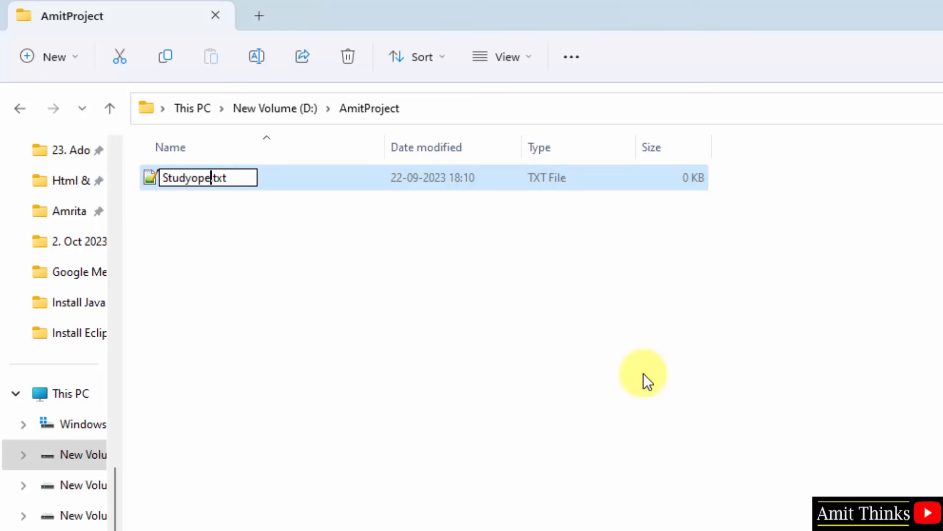
{"action": "type", "text": "dia"}
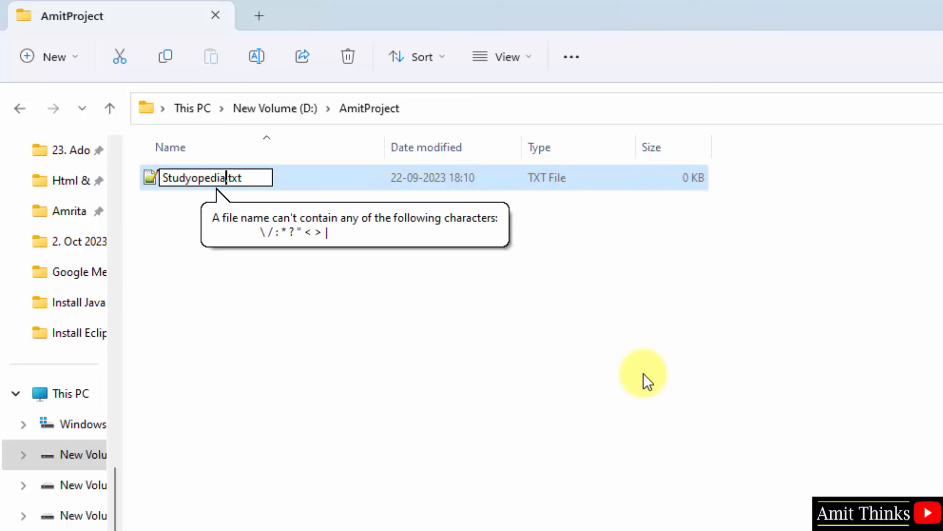
{"action": "type", "text": ".java"}
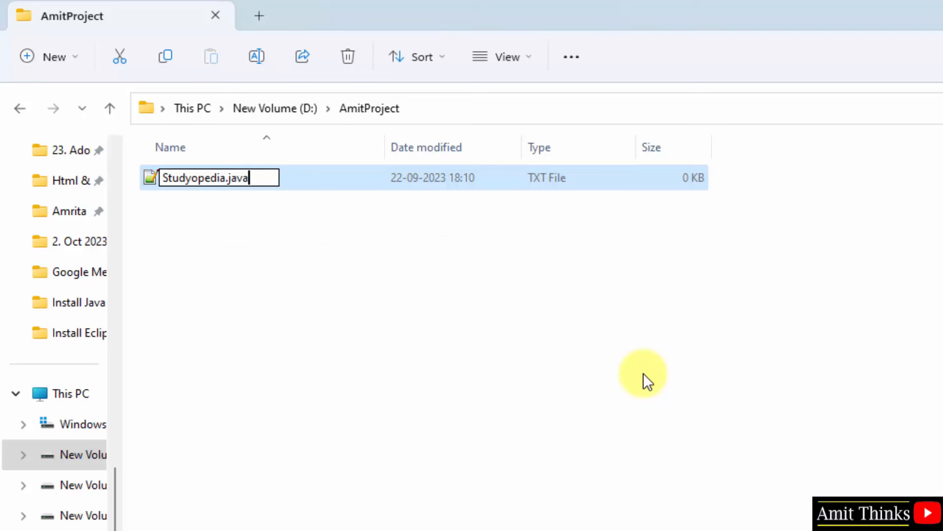
{"action": "mouse_move", "coordinate": [452, 366]}
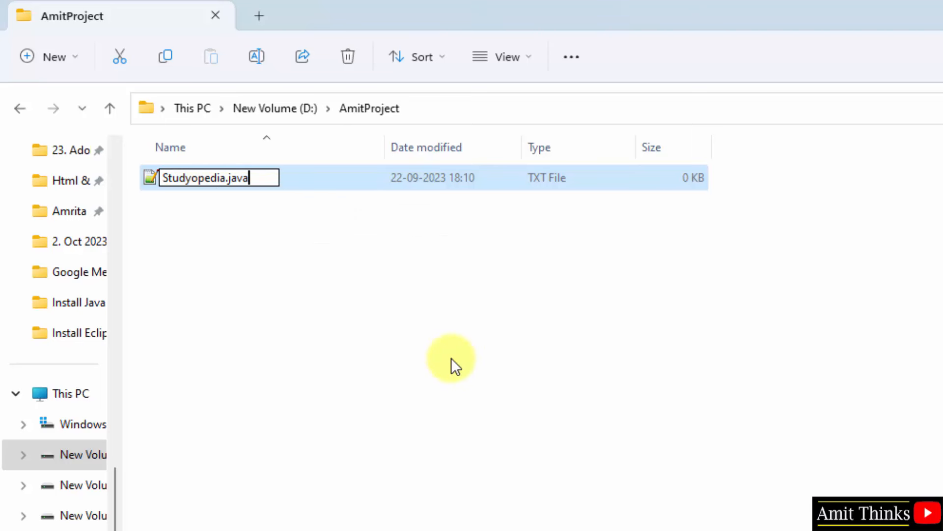
{"action": "key", "text": "enter"}
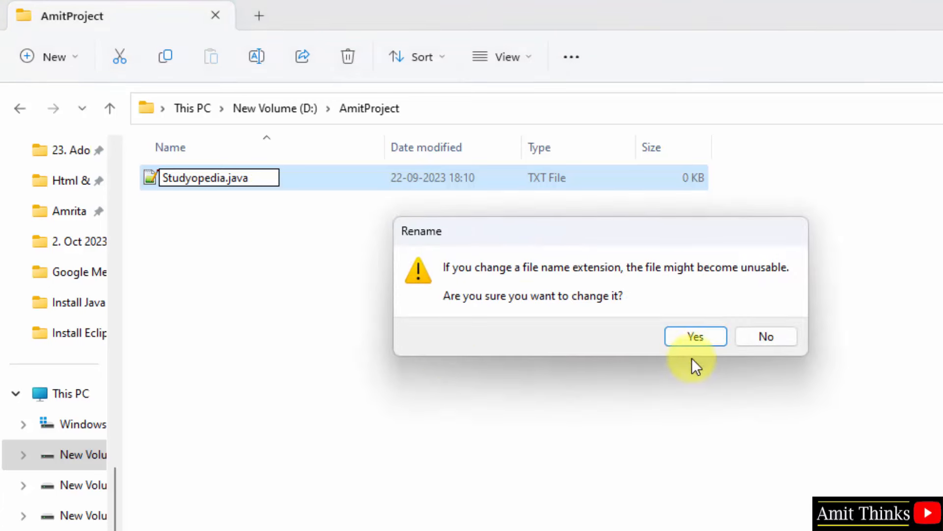
{"action": "mouse_move", "coordinate": [696, 326]}
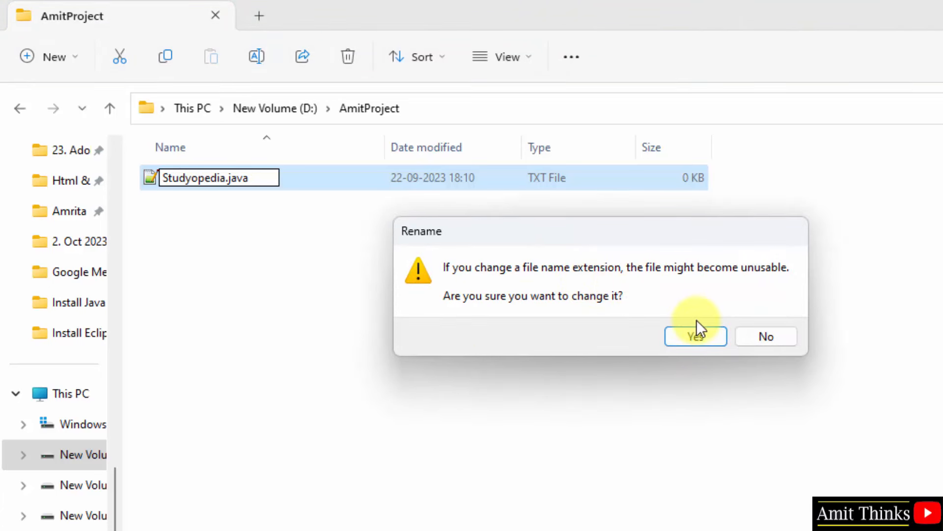
{"action": "left_click", "coordinate": [696, 336]}
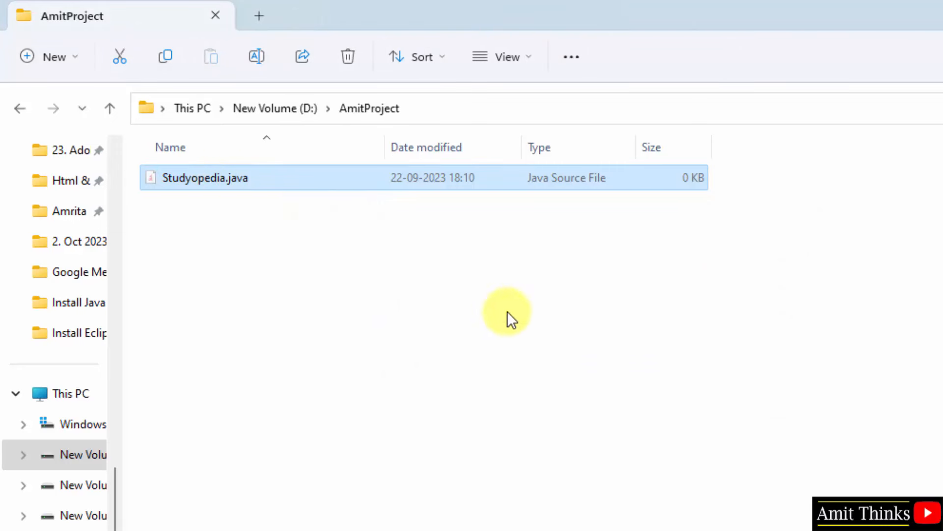
{"action": "left_click", "coordinate": [570, 56]}
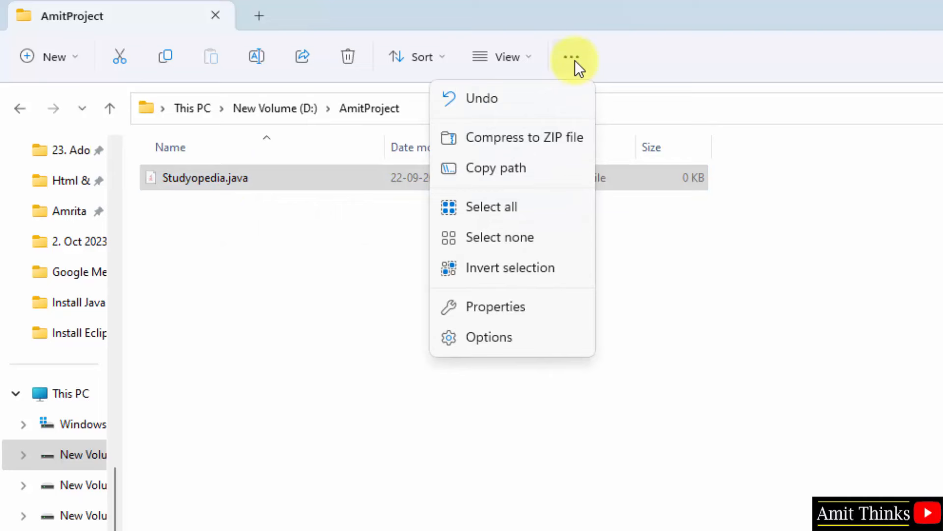
{"action": "left_click", "coordinate": [503, 57]}
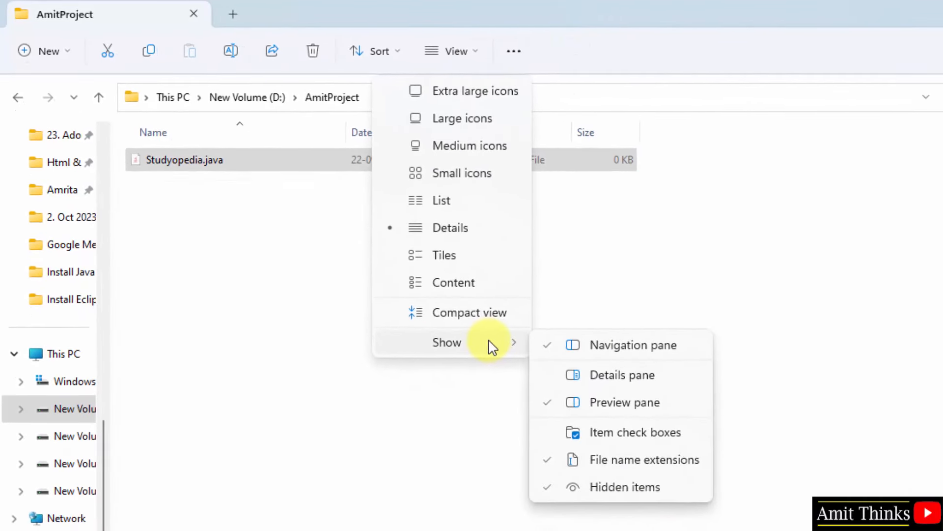
{"action": "mouse_move", "coordinate": [669, 459]}
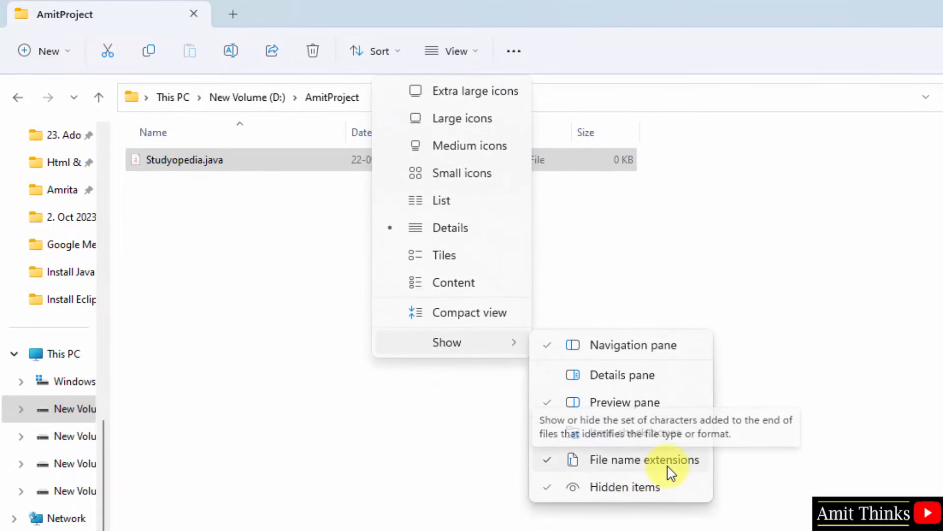
{"action": "left_click", "coordinate": [644, 459]}
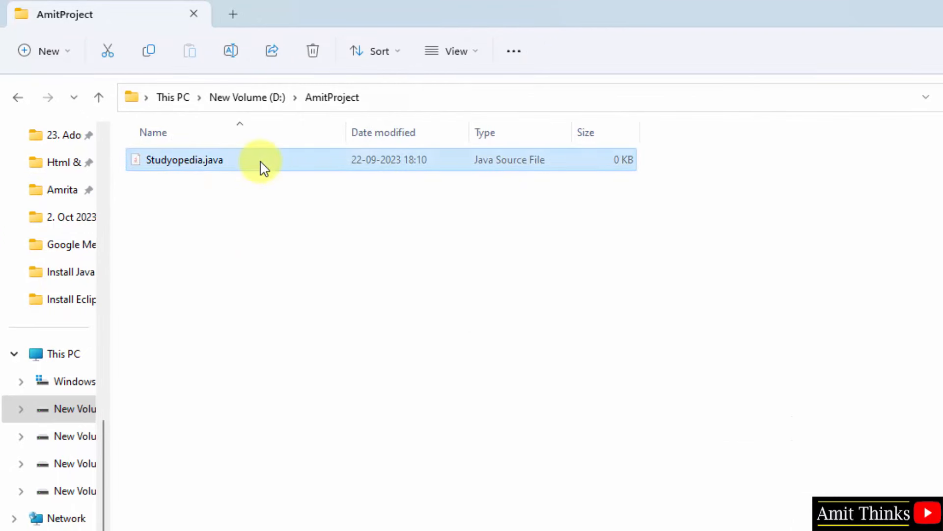
- Open Studyopedia.java with Notepad from its context menu via Show more options > Open with
{"action": "right_click", "coordinate": [187, 159]}
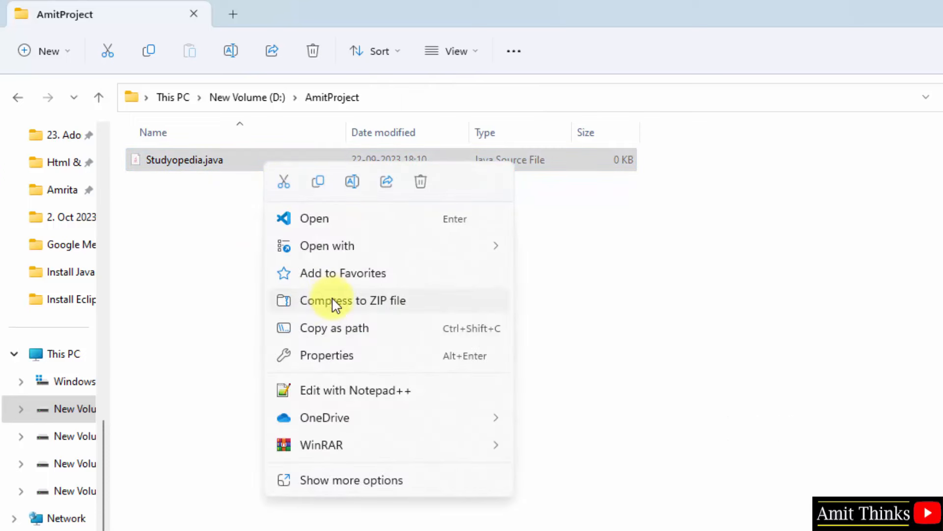
{"action": "mouse_move", "coordinate": [385, 390]}
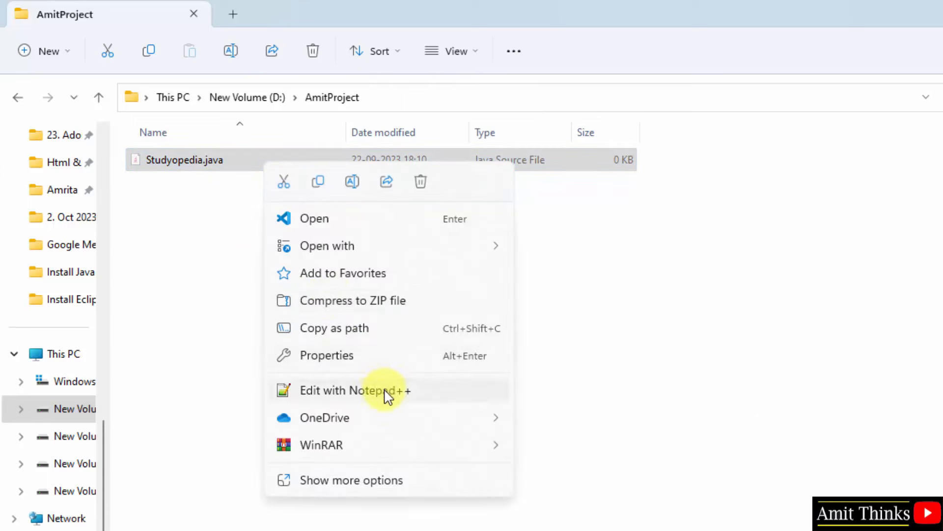
{"action": "left_click", "coordinate": [352, 480]}
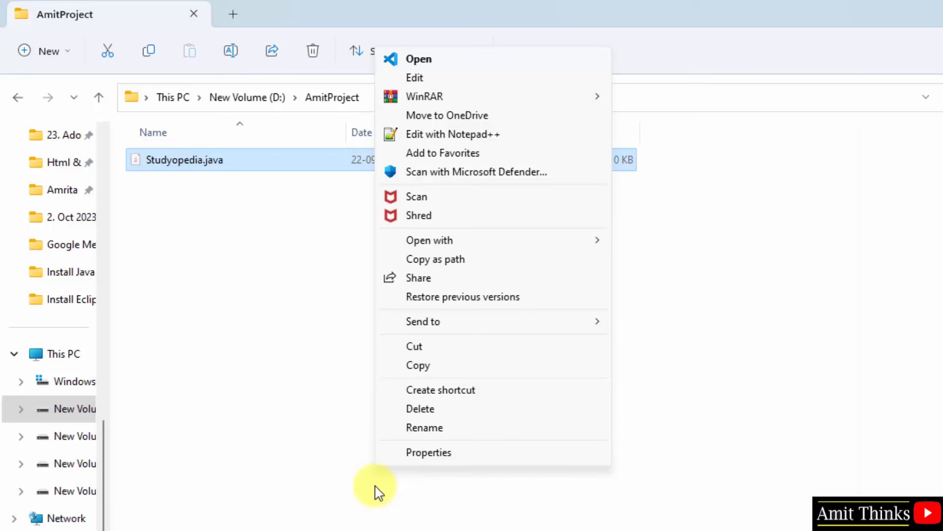
{"action": "mouse_move", "coordinate": [429, 240]}
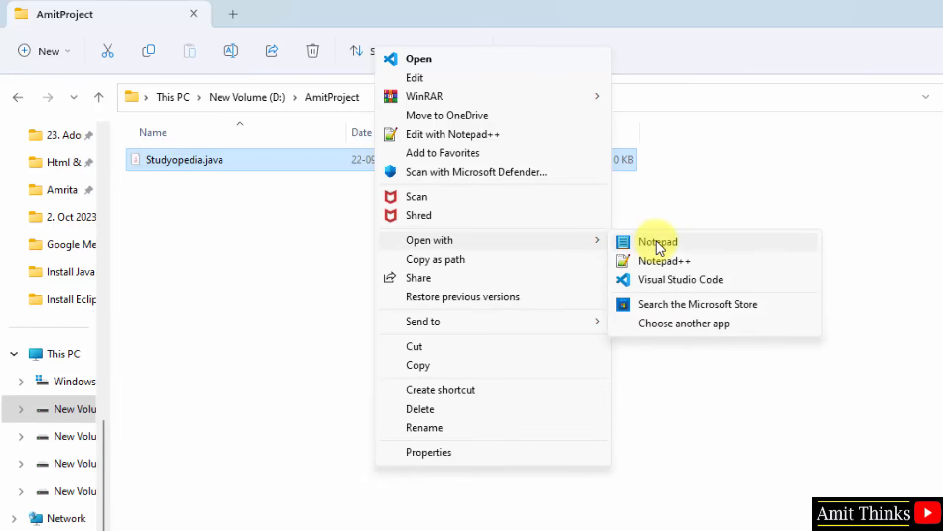
{"action": "mouse_move", "coordinate": [689, 249]}
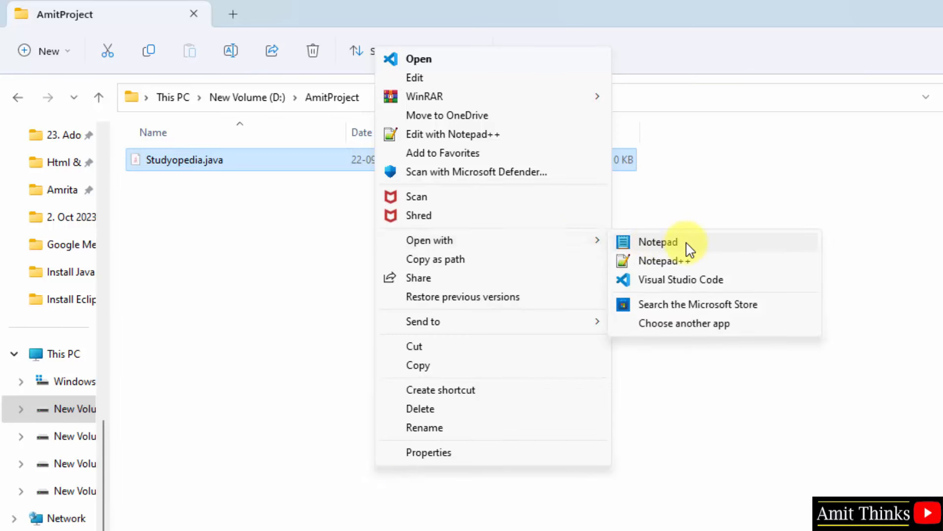
{"action": "left_click", "coordinate": [658, 242]}
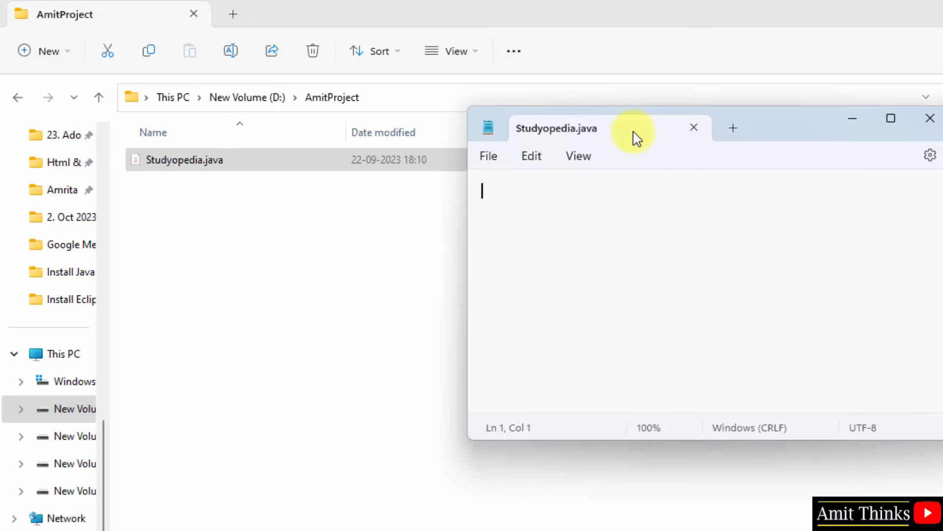
- Write the Studyopedia class with an empty public static void main(String args[]) method
{"action": "type", "text": "c"}
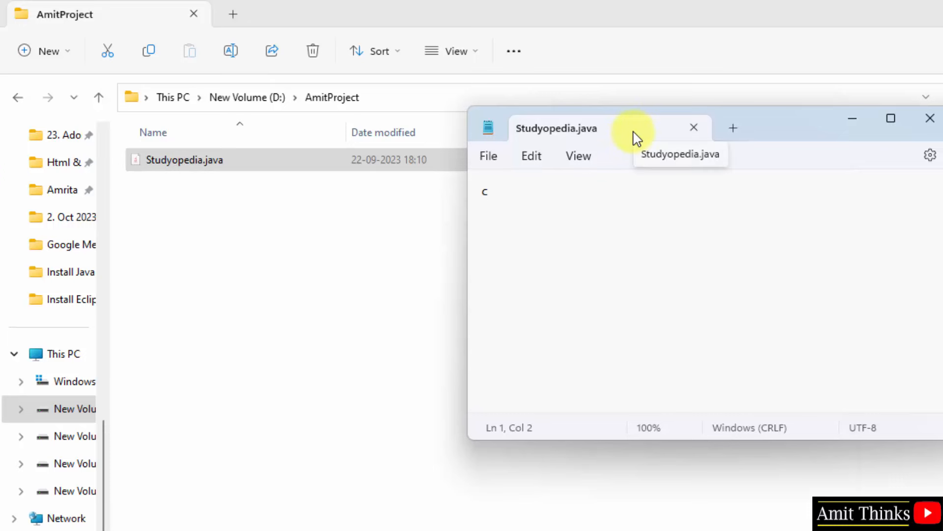
{"action": "type", "text": "lass"}
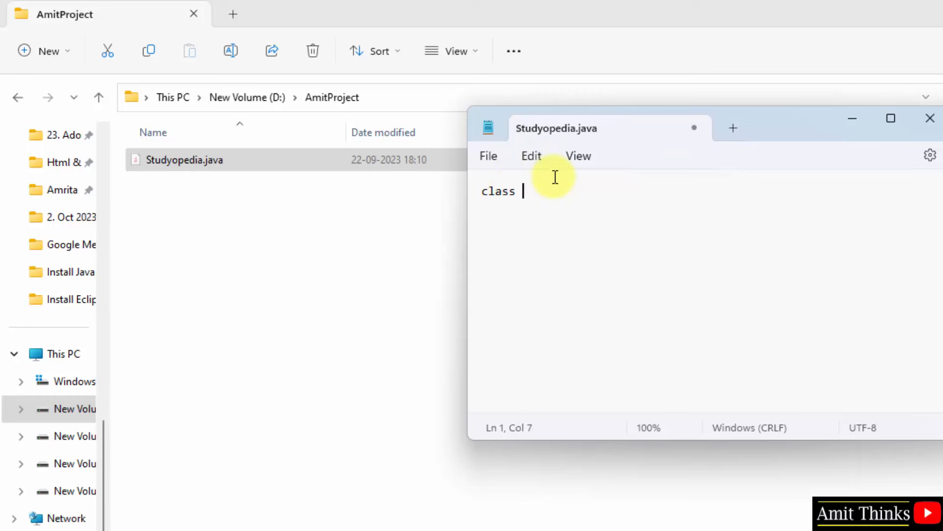
{"action": "type", "text": "Studyopedia {"}
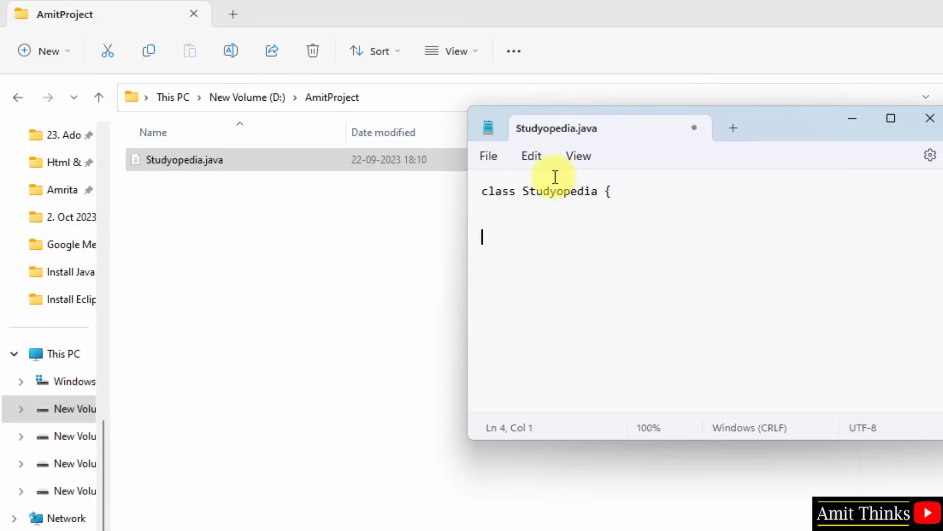
{"action": "type", "text": "}"}
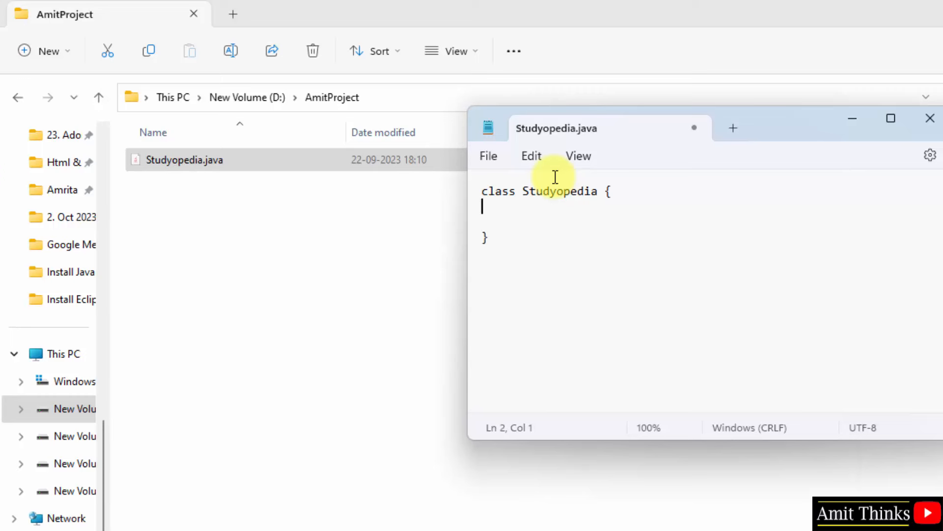
{"action": "type", "text": "public st"}
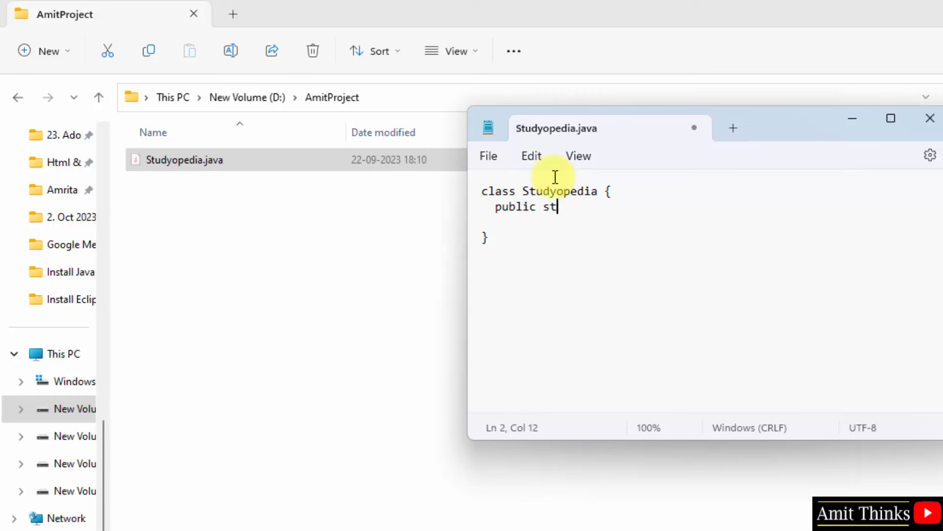
{"action": "type", "text": "atic voi"}
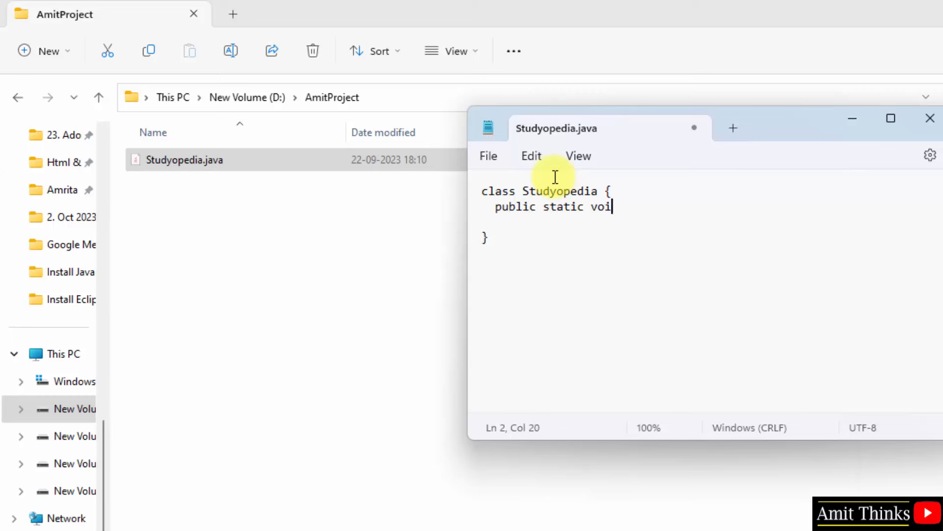
{"action": "type", "text": "d main(String arg"}
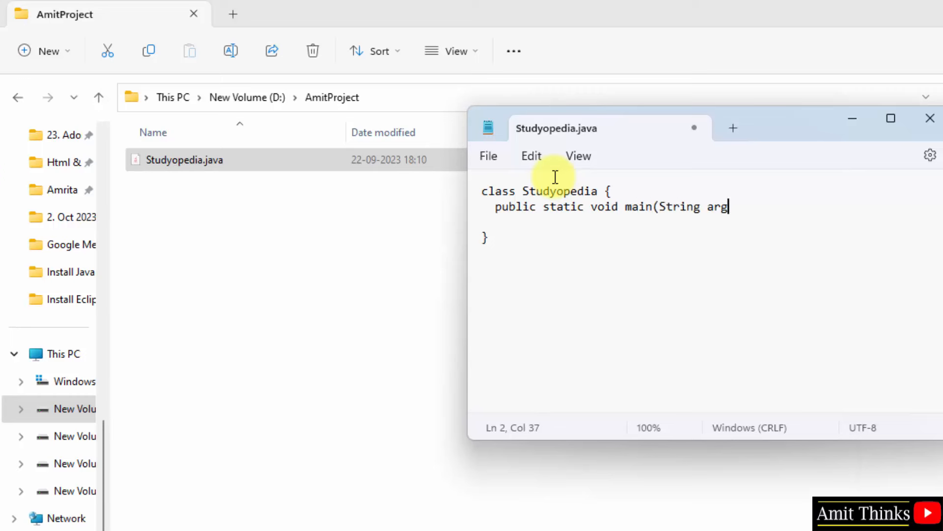
{"action": "type", "text": "[]"}
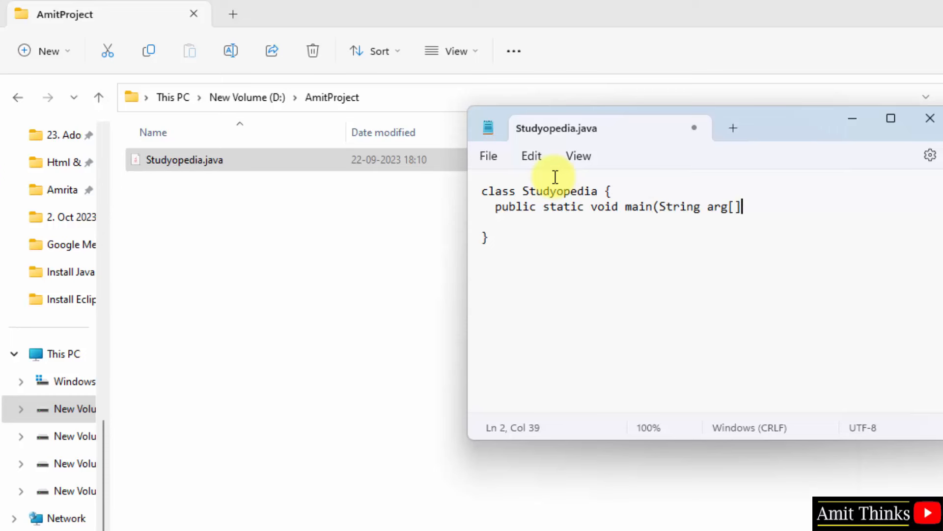
{"action": "key", "text": "Enter"}
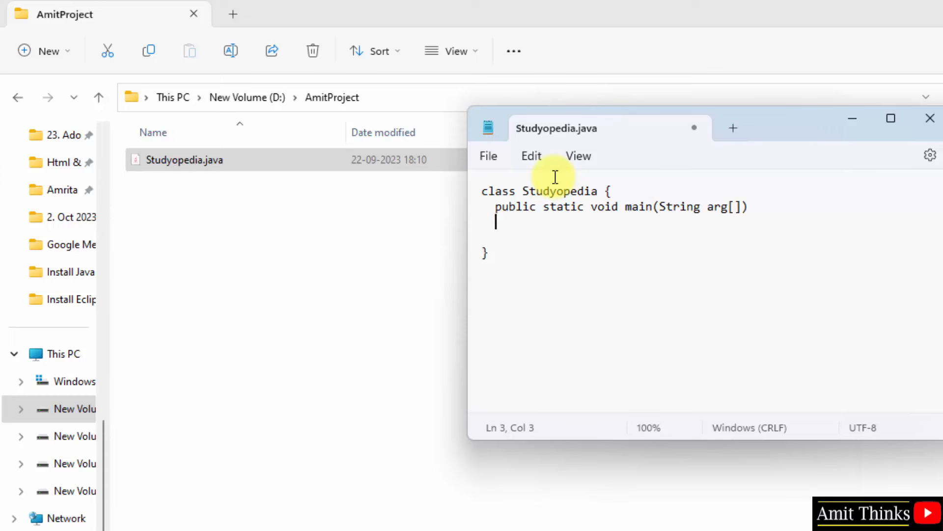
{"action": "type", "text": "{"}
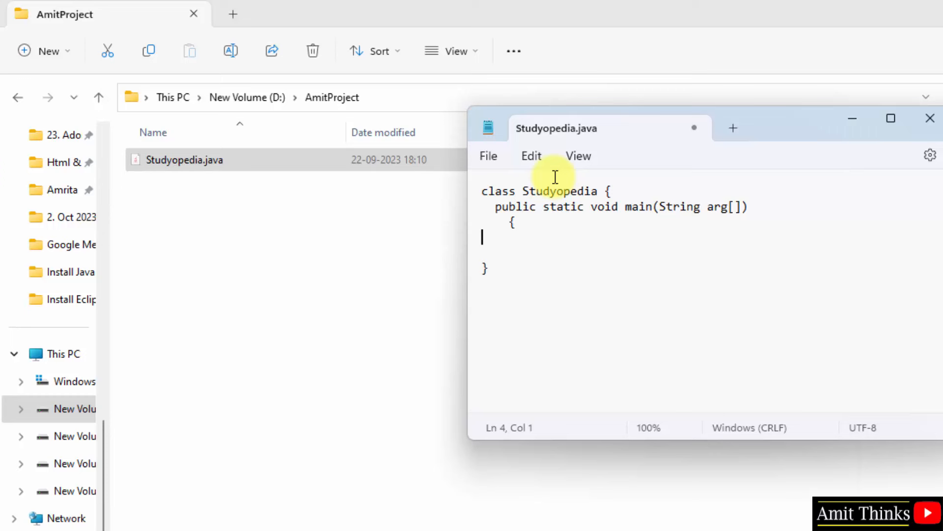
{"action": "type", "text": "}"}
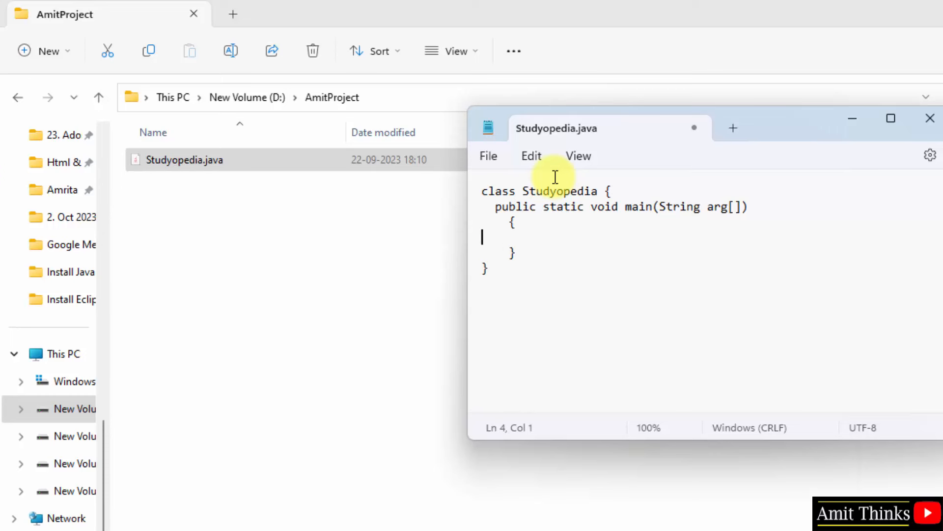
- Add System.out.println("Amit Thinks.."); inside the main method
{"action": "type", "text": "Sys"}
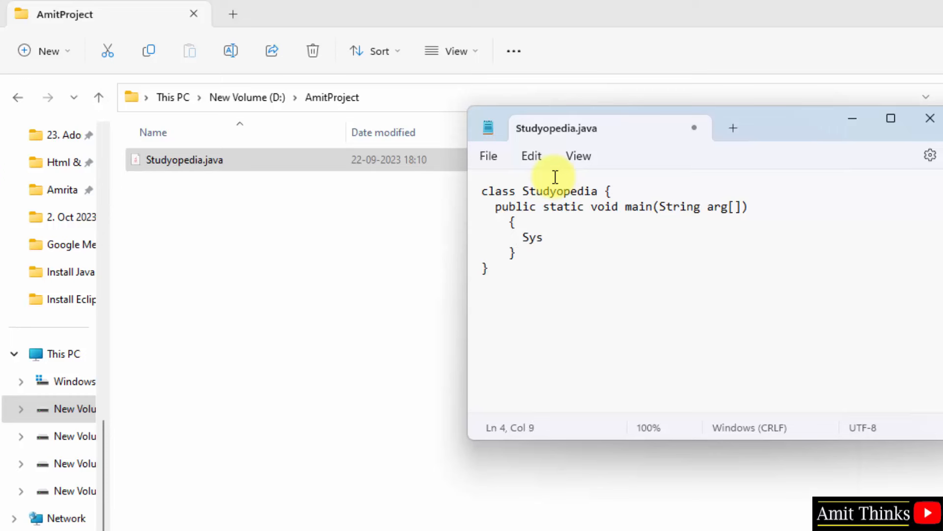
{"action": "type", "text": "te"}
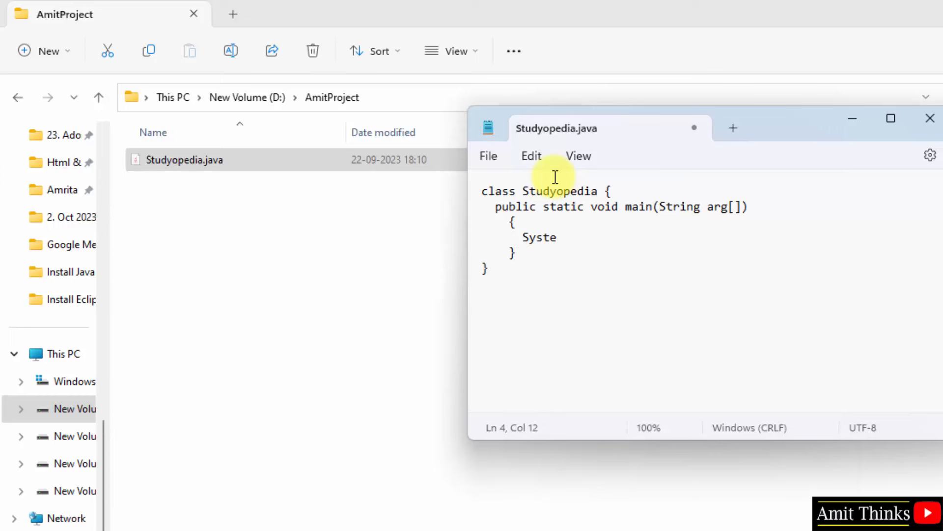
{"action": "type", "text": "m.out.pri"}
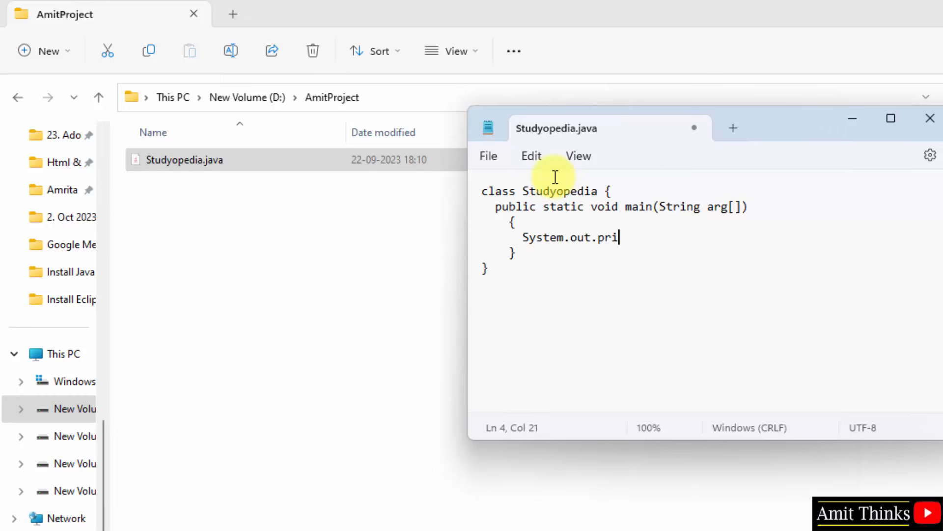
{"action": "type", "text": "tln"}
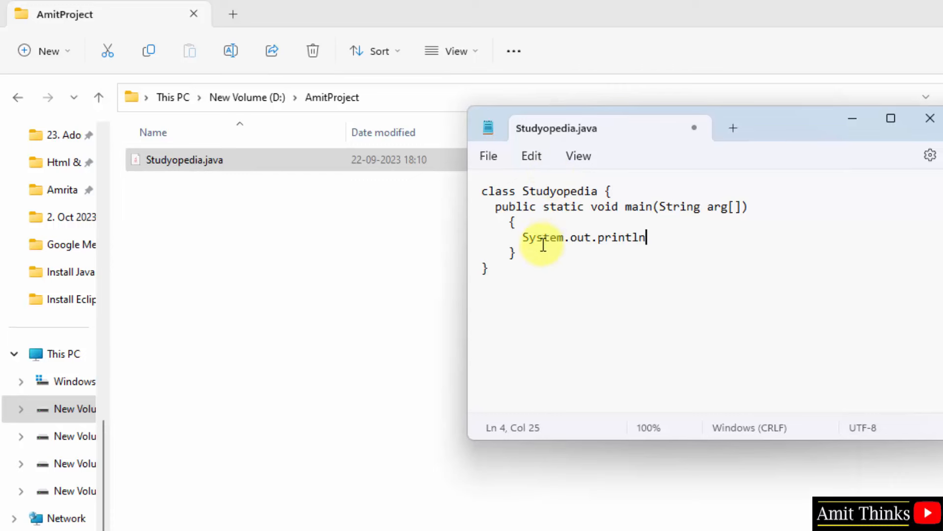
{"action": "double_click", "coordinate": [541, 237]}
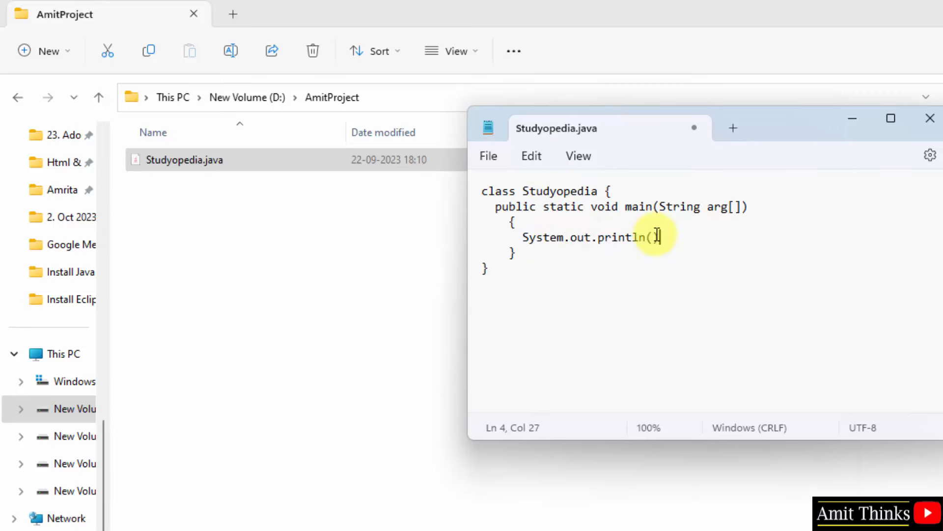
{"action": "type", "text": "Amit Th\""}
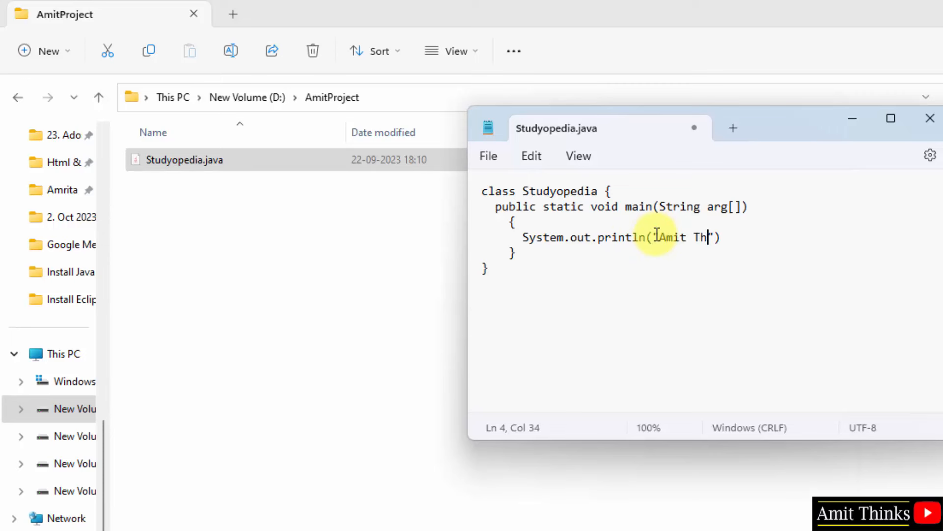
{"action": "type", "text": "inks..\");"}
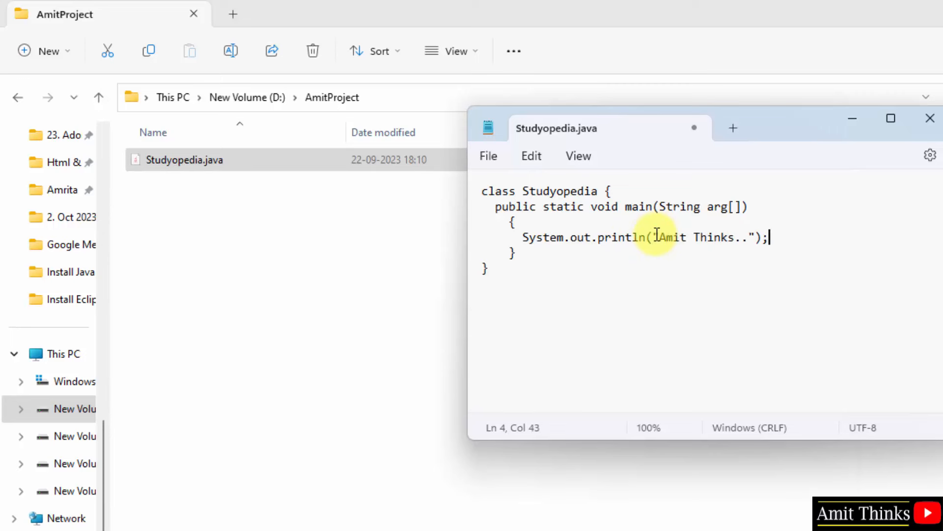
{"action": "left_click", "coordinate": [488, 155]}
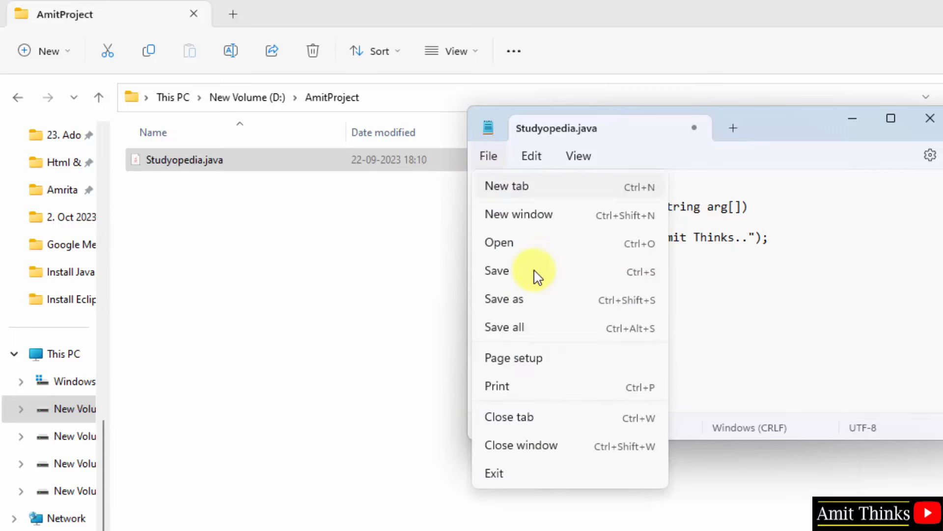
- Save Studyopedia.java, review the static keyword, and save the file once more
{"action": "left_click", "coordinate": [497, 271]}
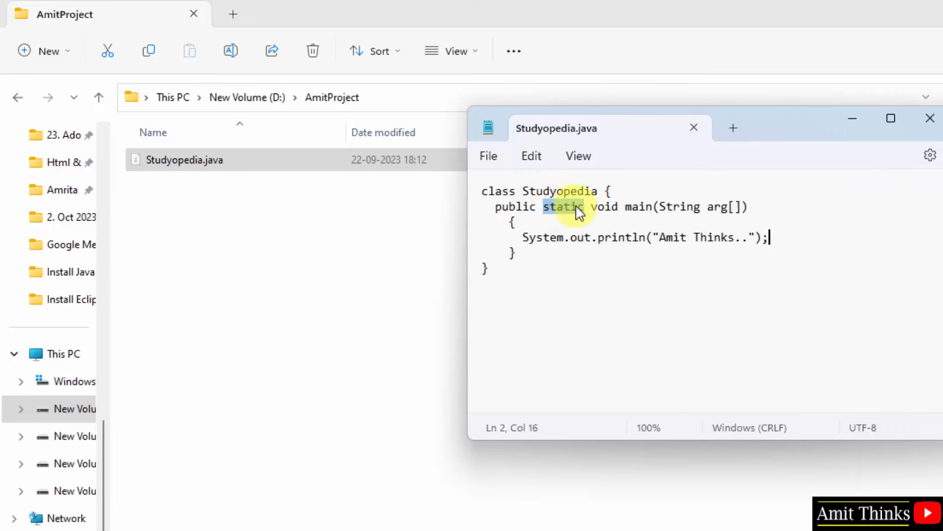
{"action": "left_click", "coordinate": [634, 208]}
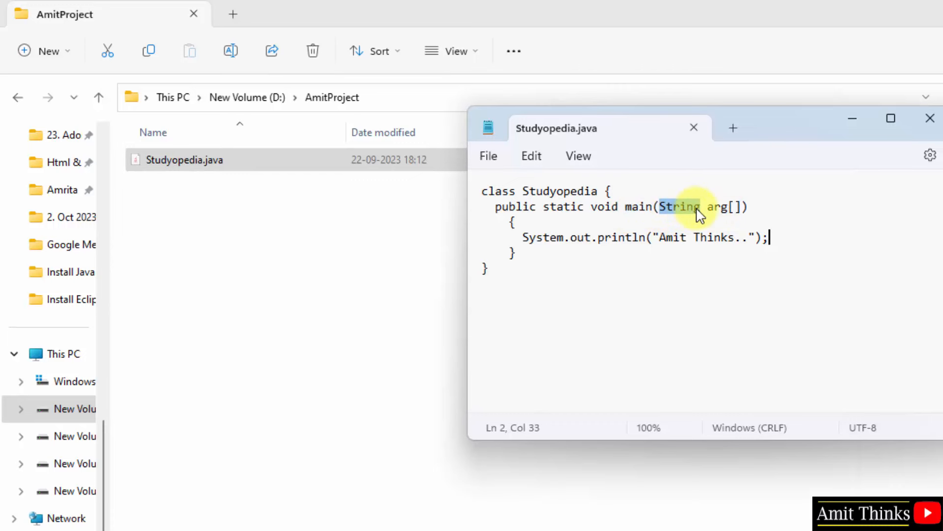
{"action": "left_click", "coordinate": [489, 156]}
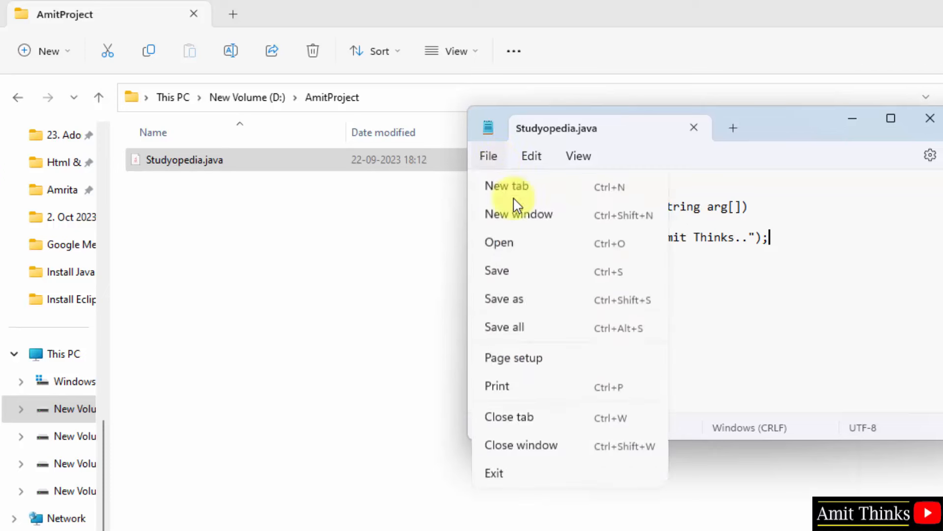
{"action": "left_click", "coordinate": [396, 108]}
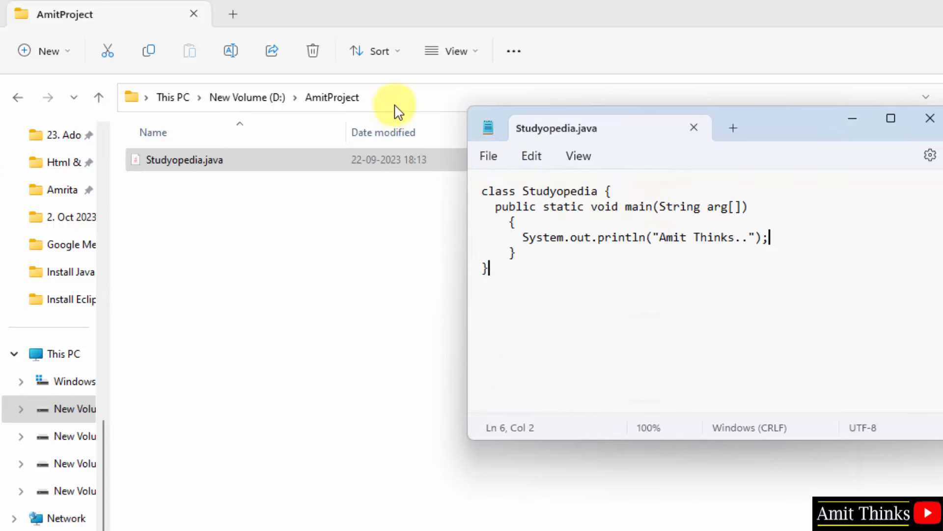
- Launch cmd from the AmitProject address bar and enter javac Studyopedia.java without running it
{"action": "left_click", "coordinate": [397, 97]}
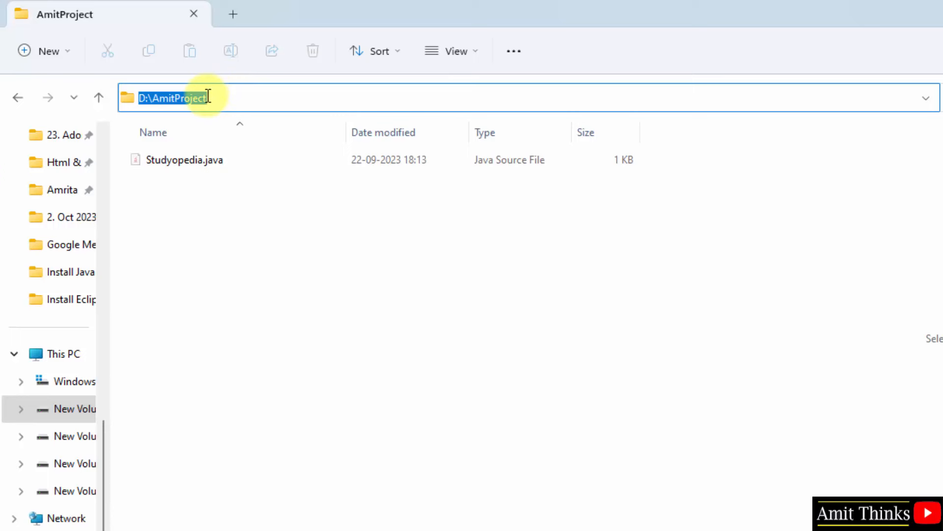
{"action": "type", "text": "cmd"}
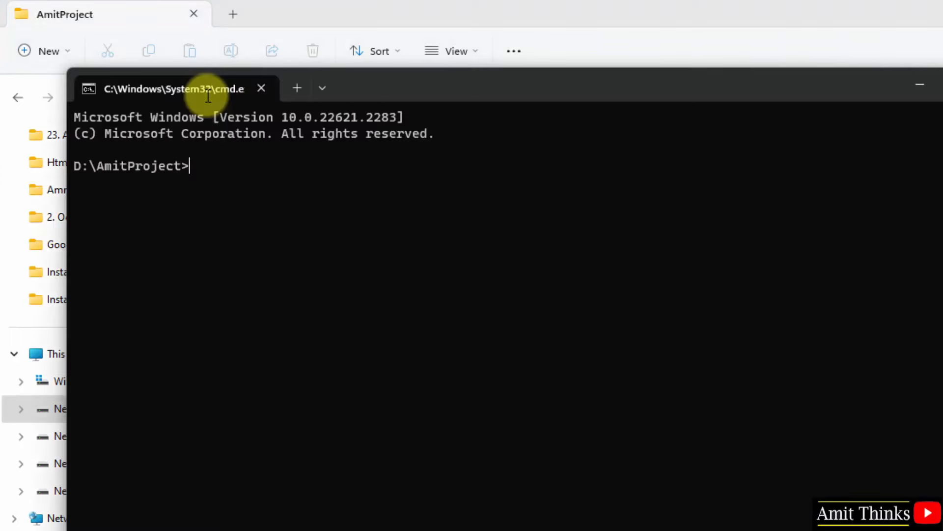
{"action": "mouse_move", "coordinate": [602, 82]}
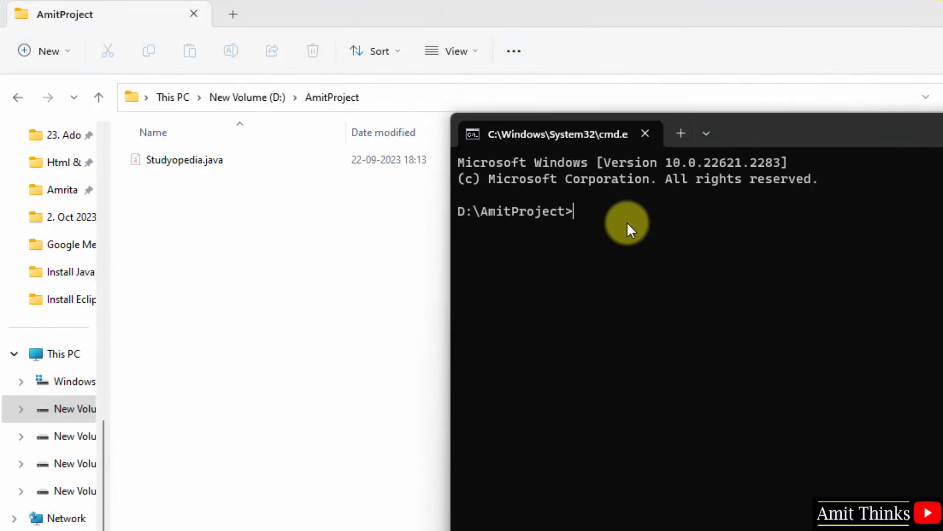
{"action": "type", "text": "java"}
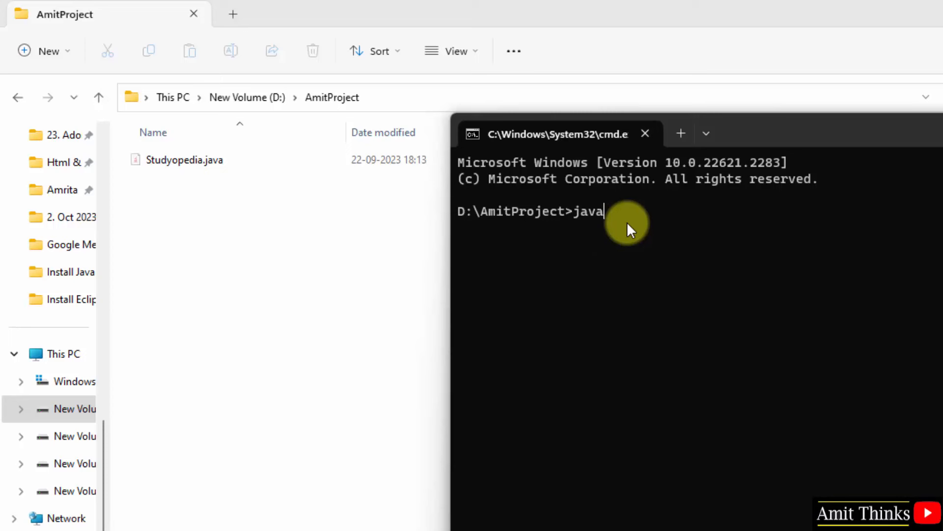
{"action": "mouse_move", "coordinate": [602, 234]}
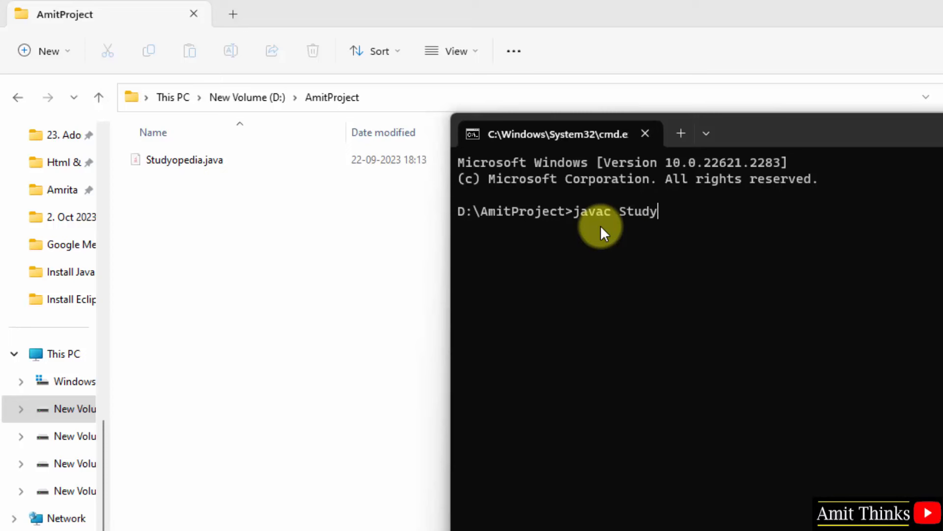
{"action": "type", "text": "opedia.ja"}
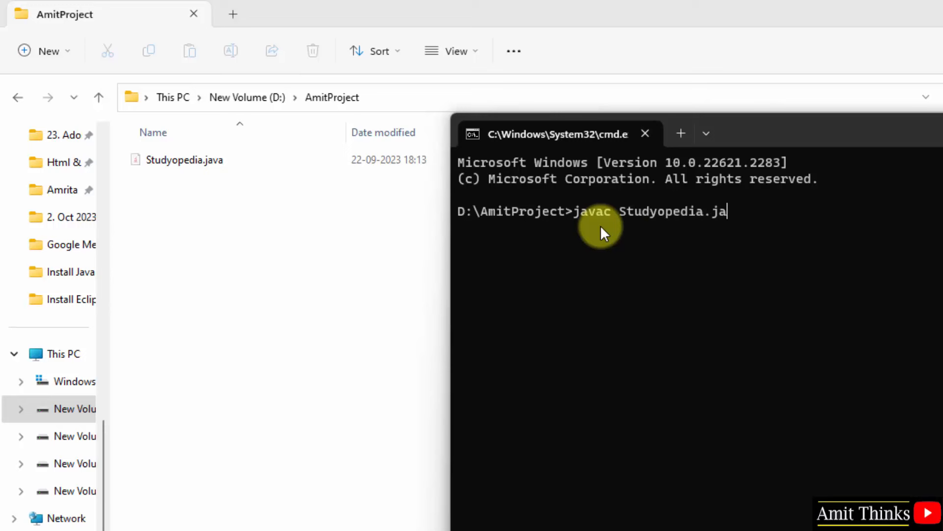
{"action": "type", "text": "va"}
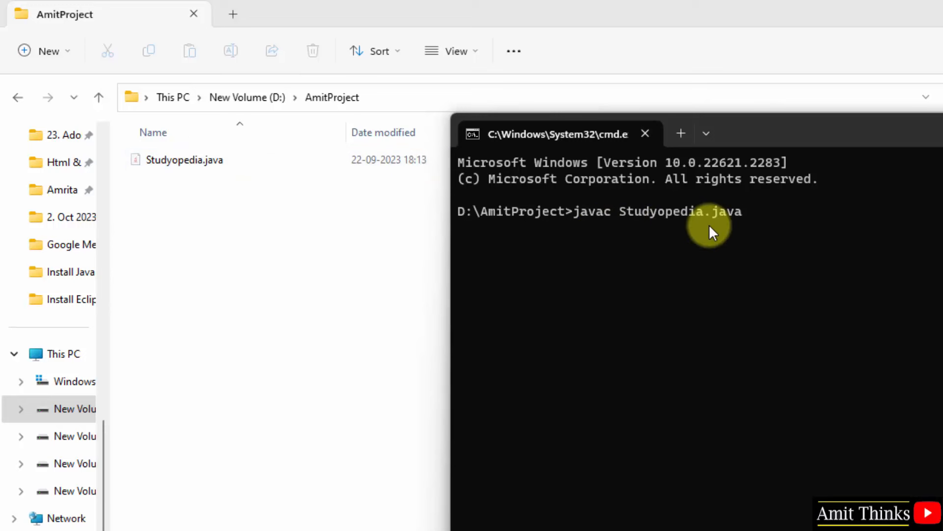
{"action": "left_click", "coordinate": [184, 159]}
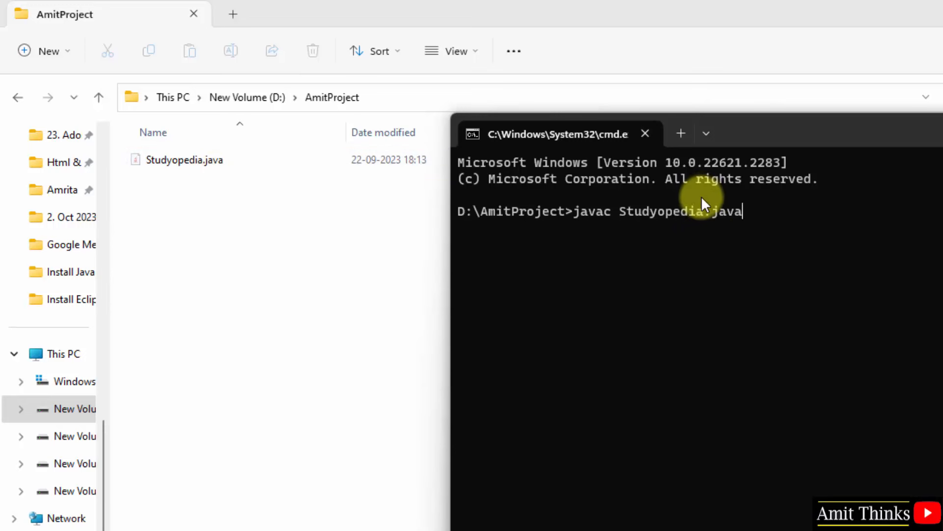
- Run the javac compile, then enter java Studyopedia to run the program
{"action": "key", "text": "enter"}
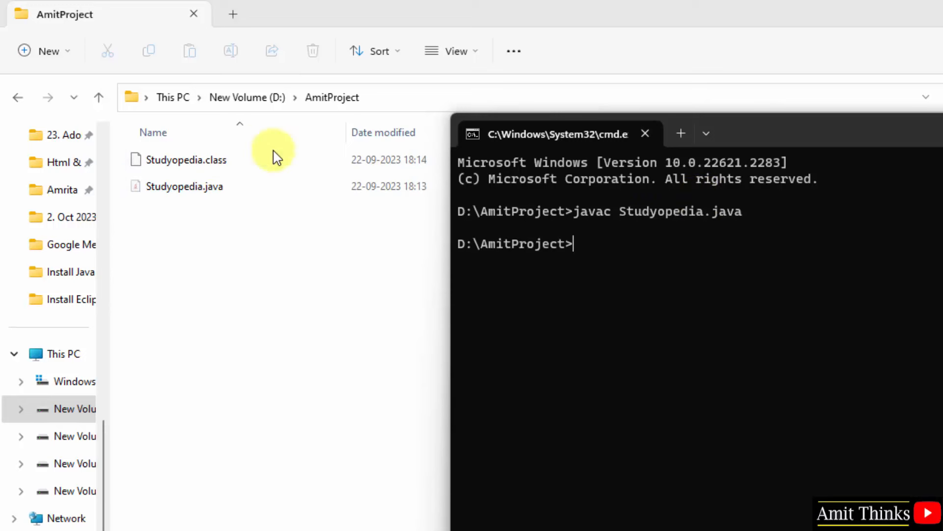
{"action": "left_click", "coordinate": [186, 159]}
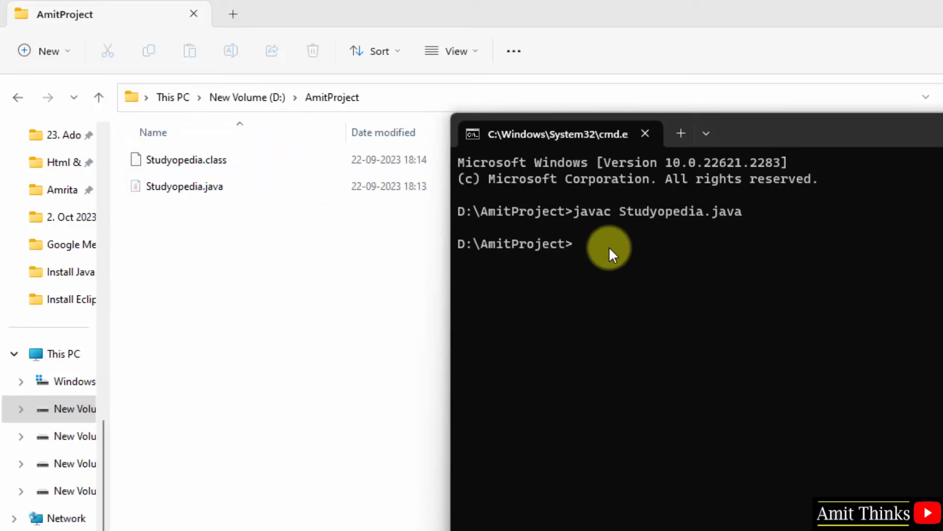
{"action": "type", "text": "java St"}
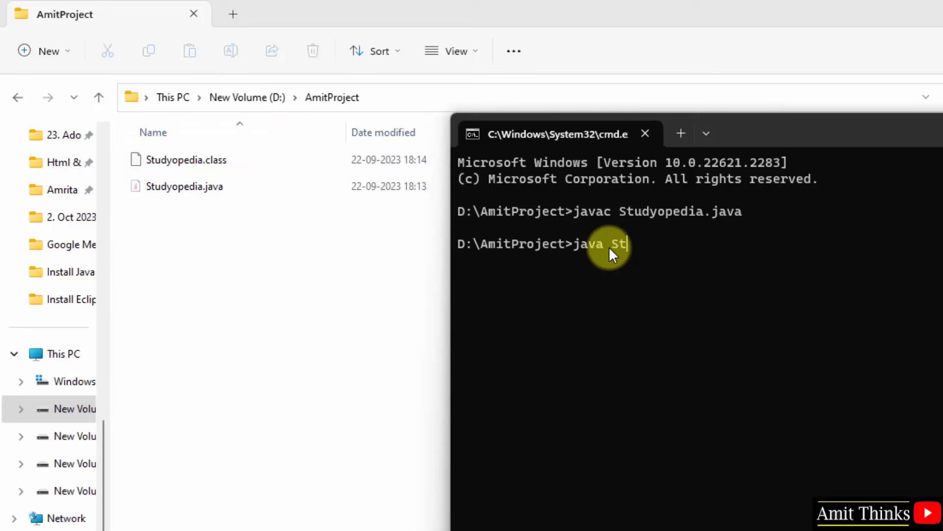
{"action": "type", "text": "udyopedia"}
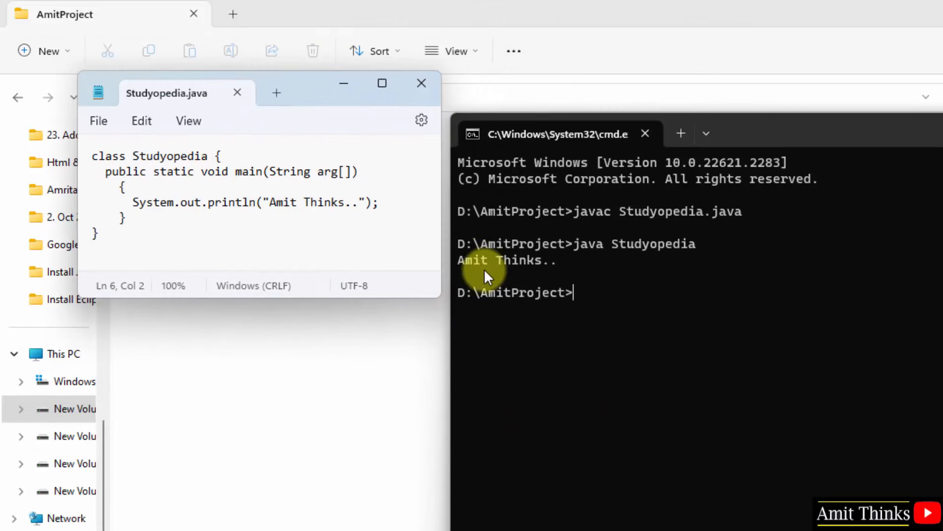
{"action": "mouse_move", "coordinate": [398, 372]}
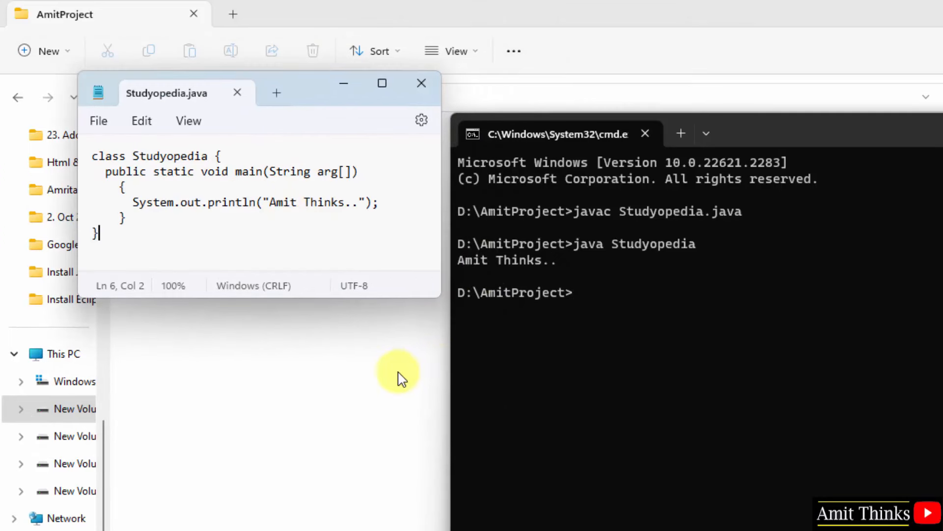
{"action": "mouse_move", "coordinate": [374, 349]}
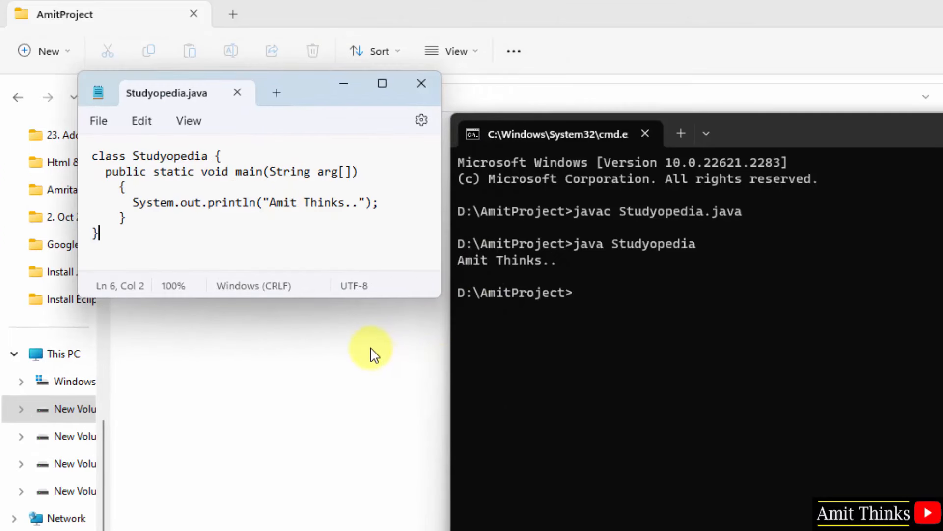